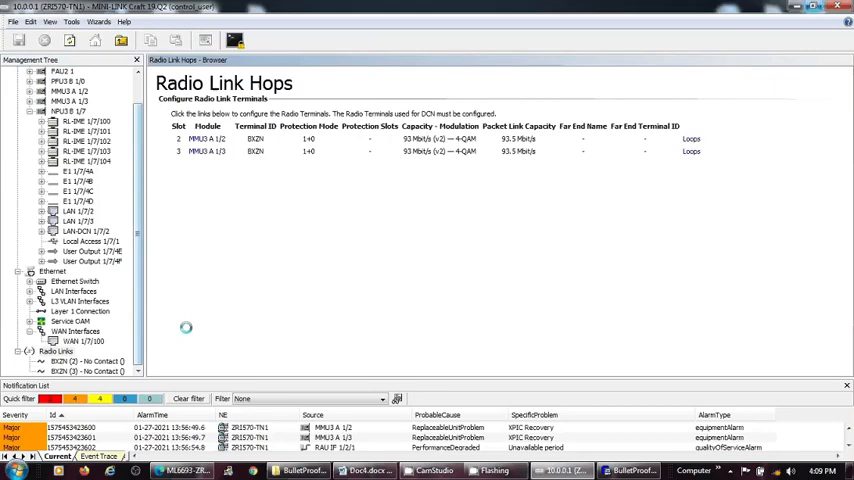
# Review the Ethernet switch's VLAN list down to the last VLAN entry.
pyautogui.click(74, 280)
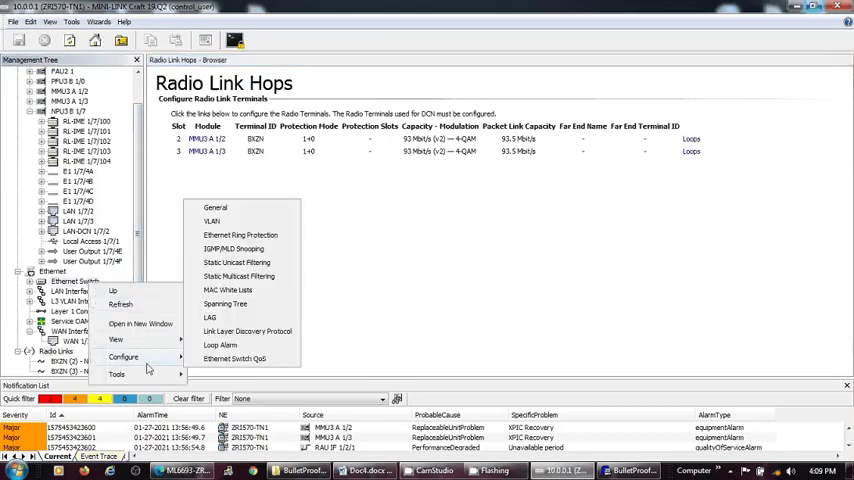
pyautogui.moveTo(242, 284)
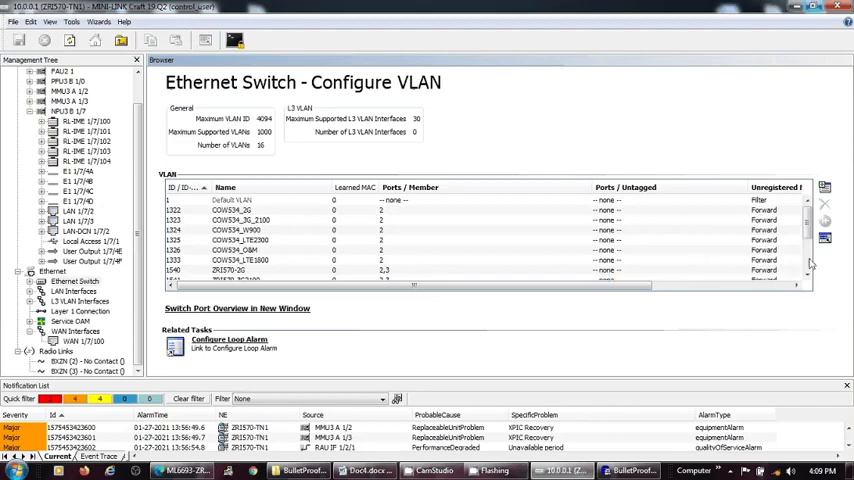
pyautogui.scroll(-3)
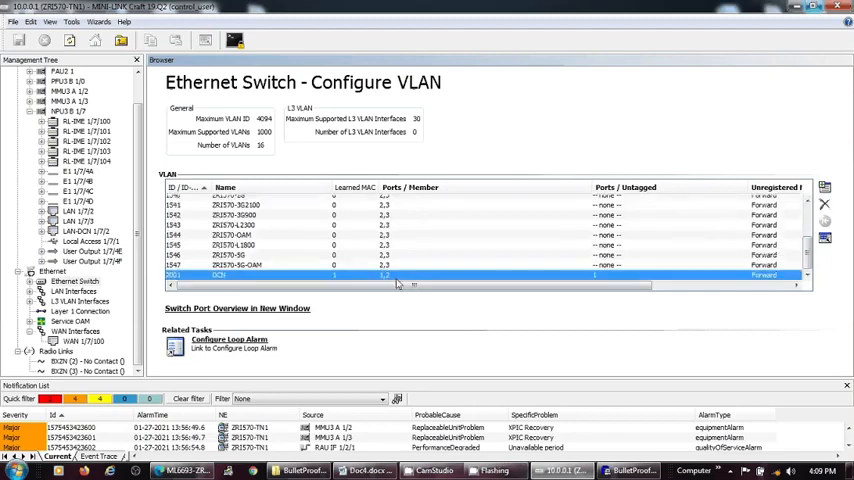
pyautogui.click(384, 276)
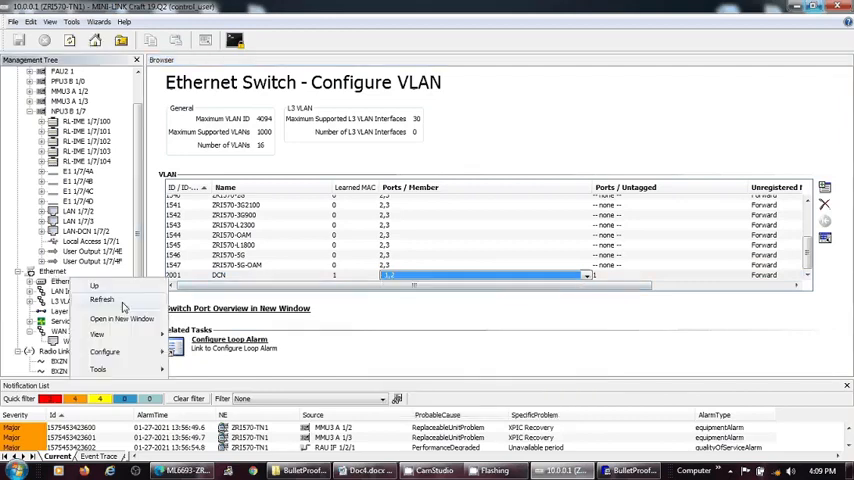
pyautogui.moveTo(96, 334)
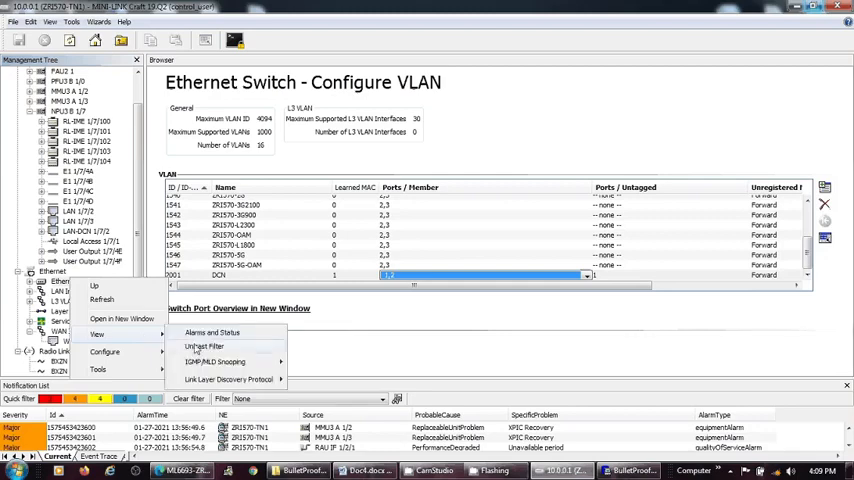
# View the switch's unicast MAC filter, then return to the Network Element overview.
pyautogui.click(204, 348)
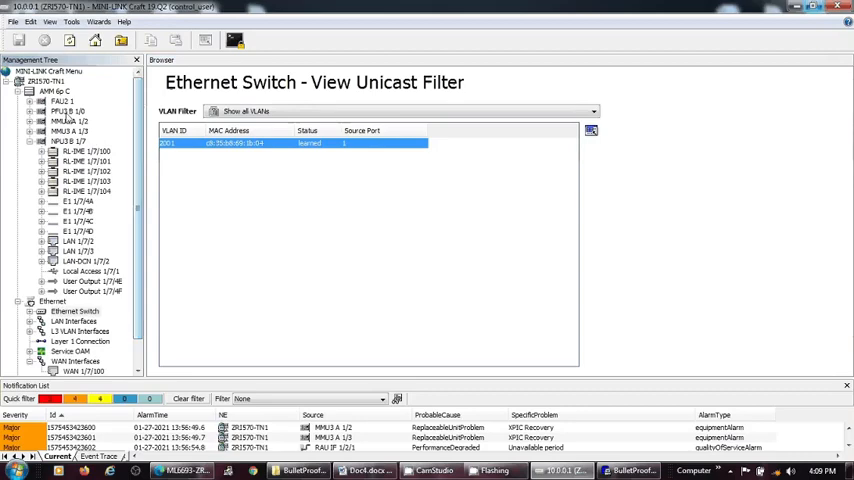
pyautogui.rightClick(60, 82)
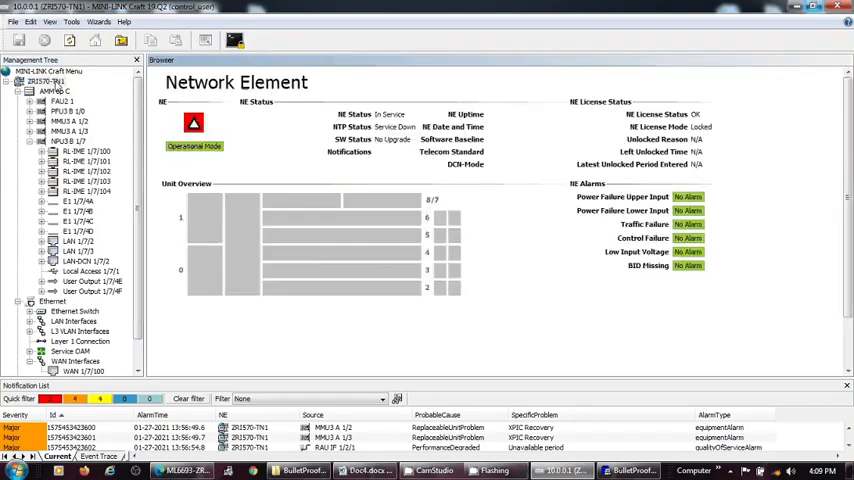
# Confirm the FTP user account settings and take the server off-line for new connections.
pyautogui.rightClick(44, 80)
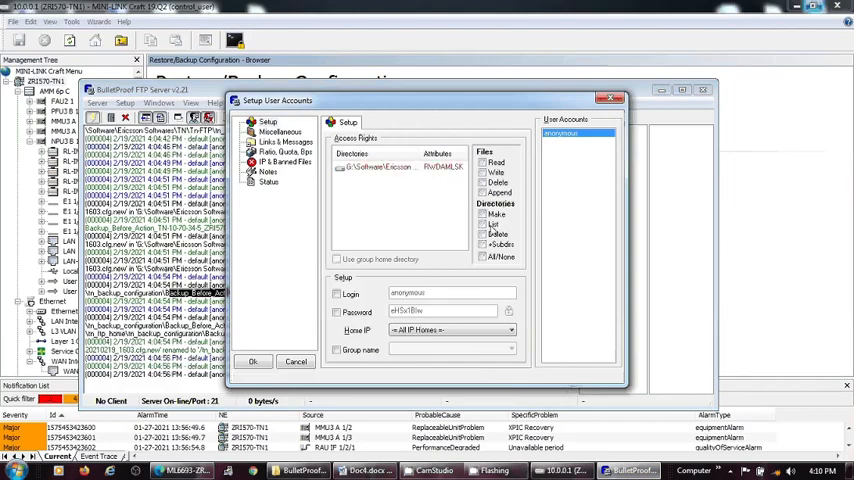
pyautogui.click(400, 166)
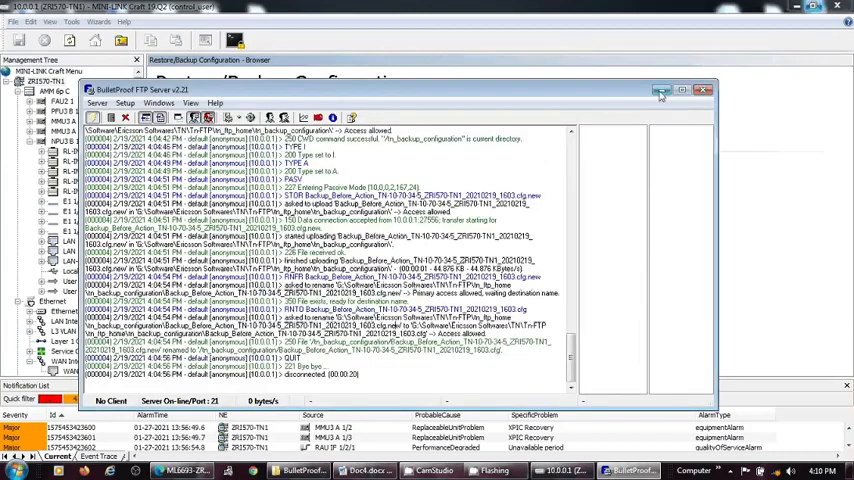
pyautogui.click(684, 90)
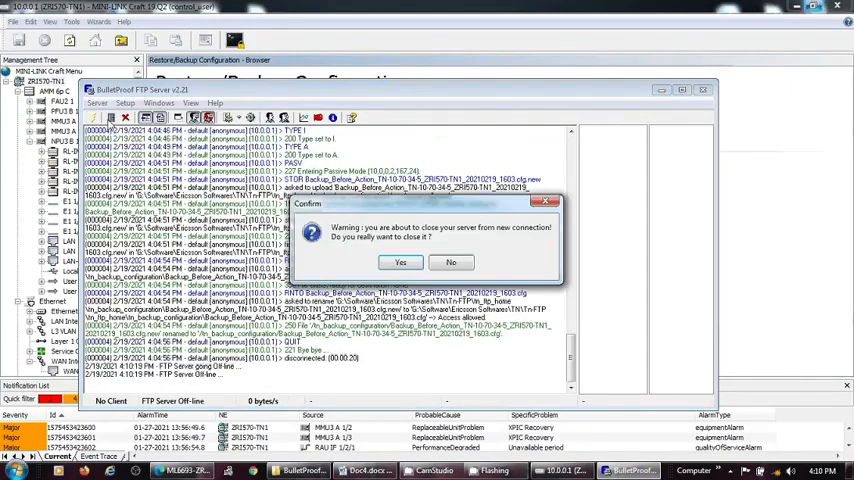
pyautogui.click(400, 262)
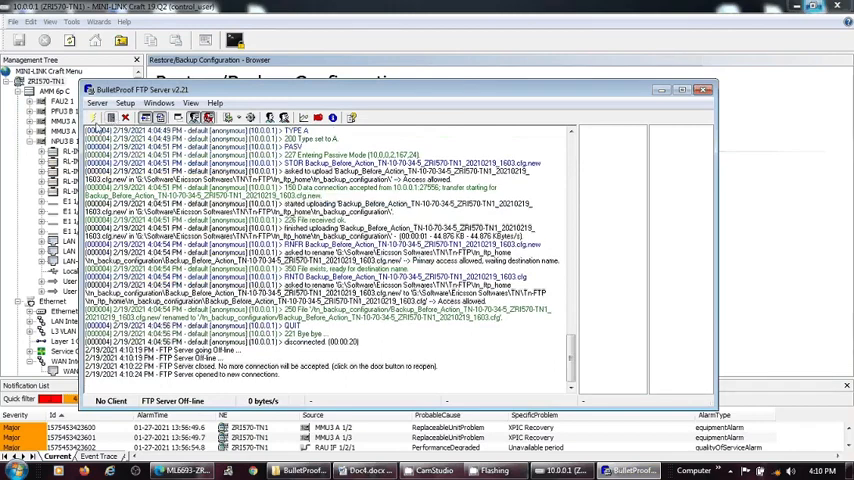
# Choose Backup as the operation on the Restore/Backup Configuration page.
pyautogui.click(92, 116)
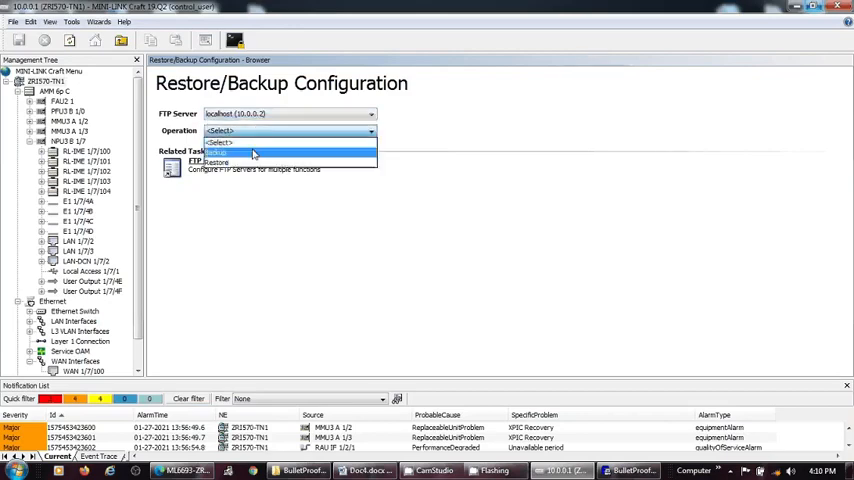
pyautogui.click(216, 160)
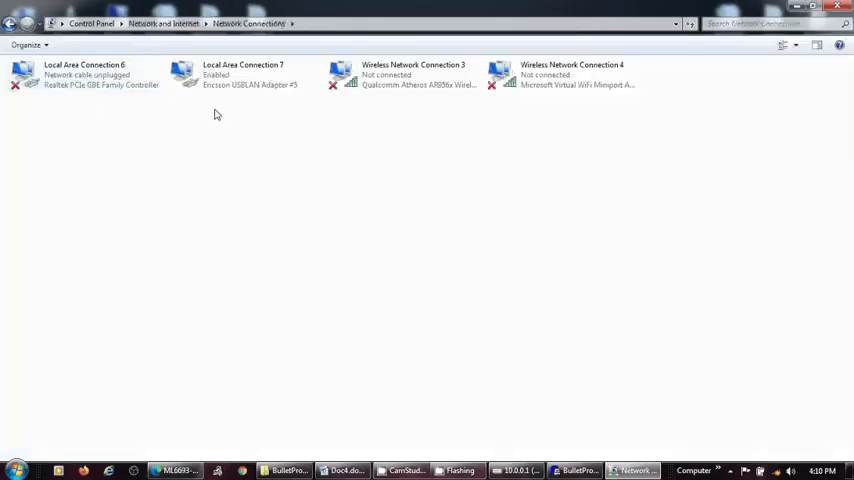
# Check the USB LAN connection's address details and start the backup to the FTP server.
pyautogui.doubleClick(242, 76)
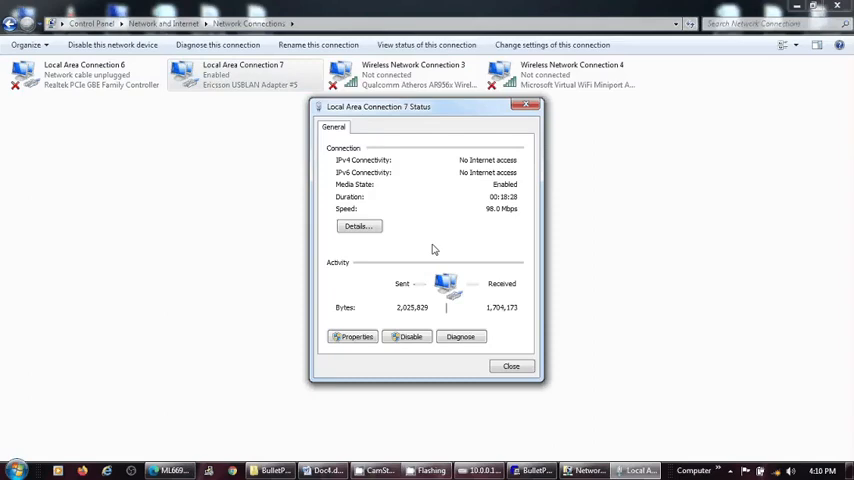
pyautogui.click(356, 226)
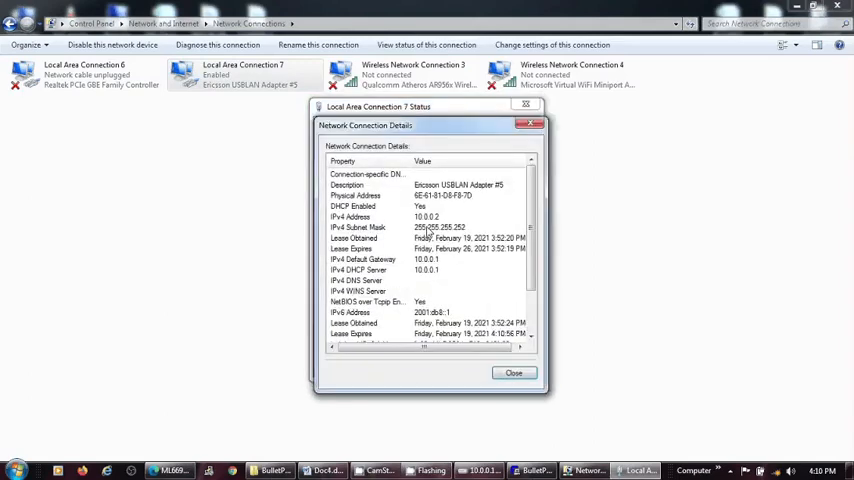
pyautogui.click(400, 260)
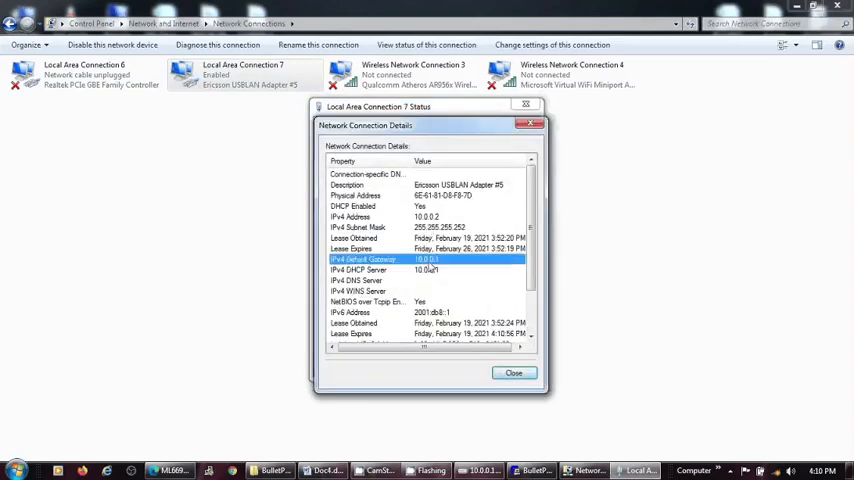
pyautogui.click(350, 216)
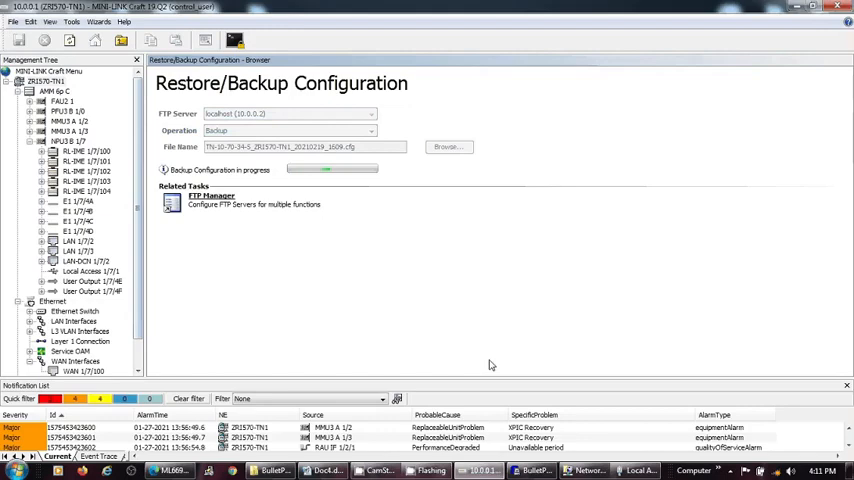
# Wait on the Restore/Backup page until the backup reports finished.
pyautogui.click(532, 470)
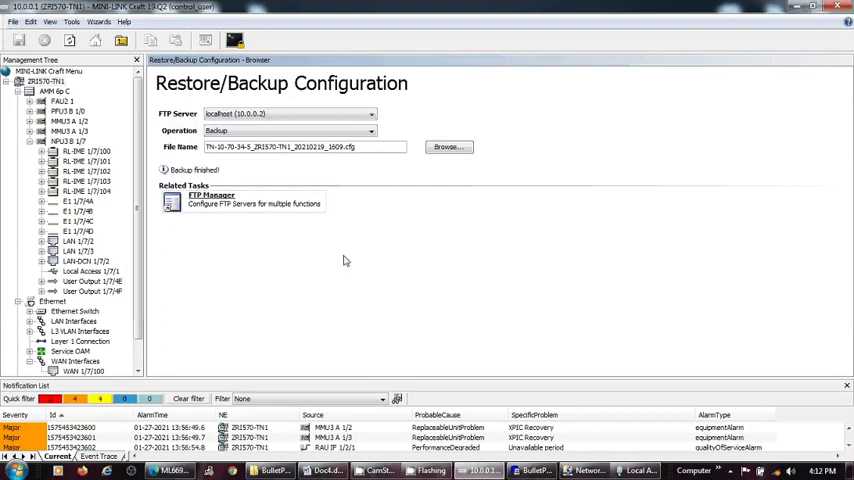
pyautogui.moveTo(458, 316)
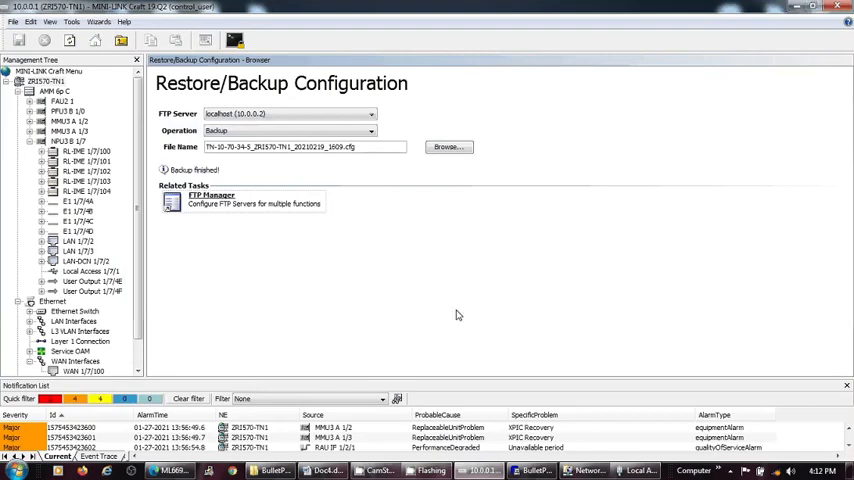
pyautogui.moveTo(344, 204)
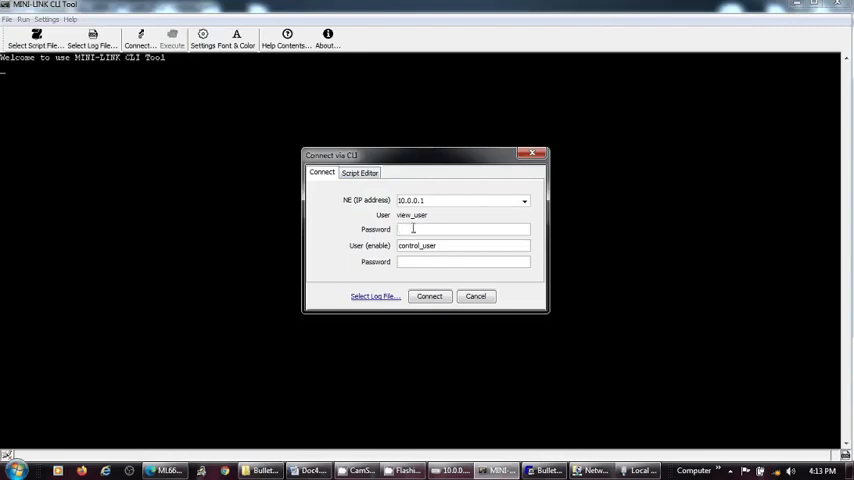
# Log in to node 10.0.0.1 with user and enable passwords in the CLI Tool.
pyautogui.write('•••••••')
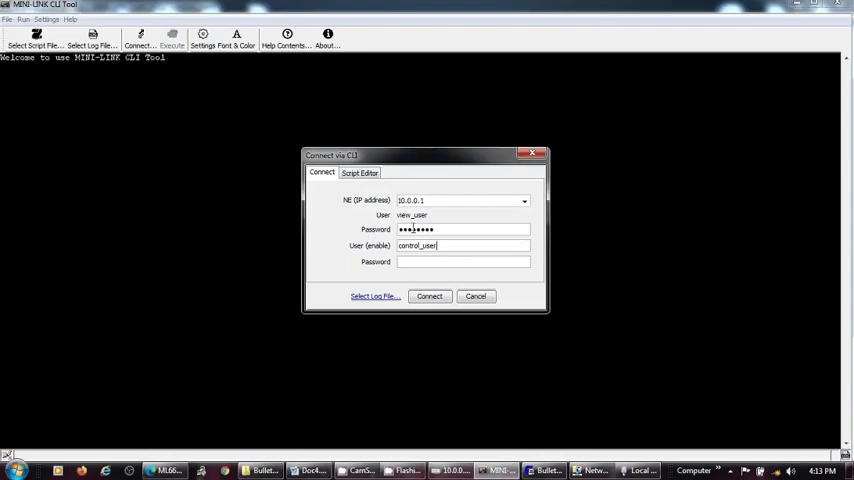
pyautogui.write('••••')
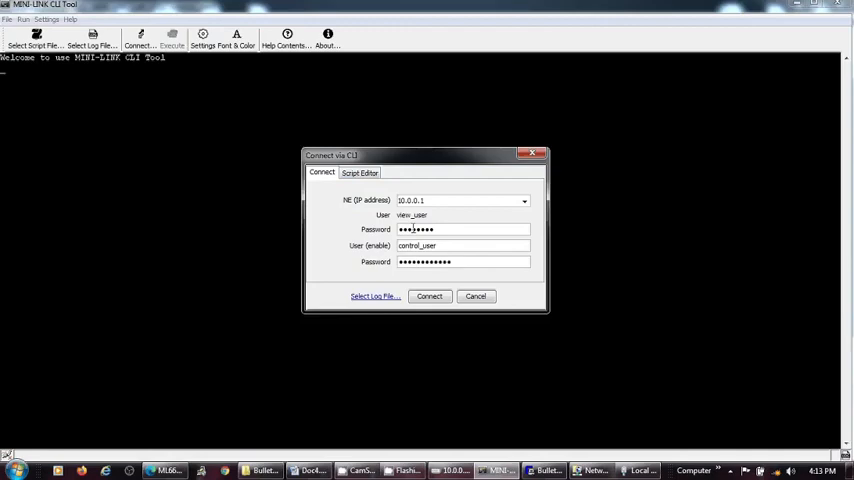
pyautogui.click(428, 296)
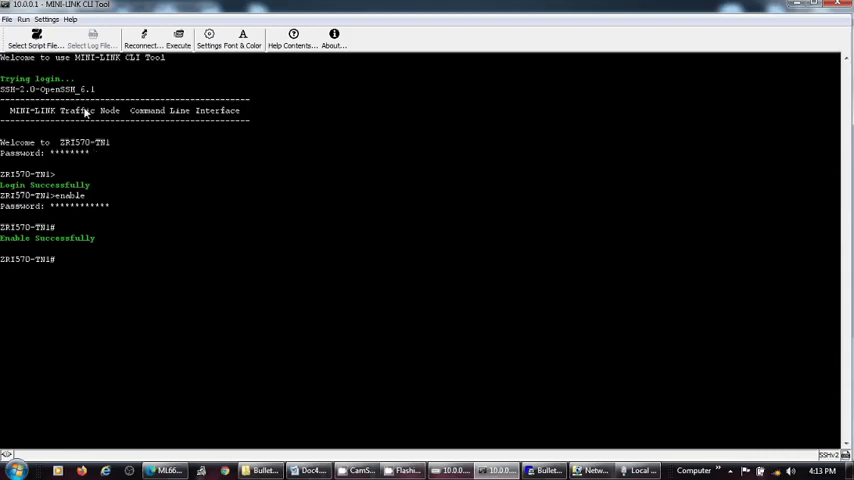
pyautogui.moveTo(82, 98)
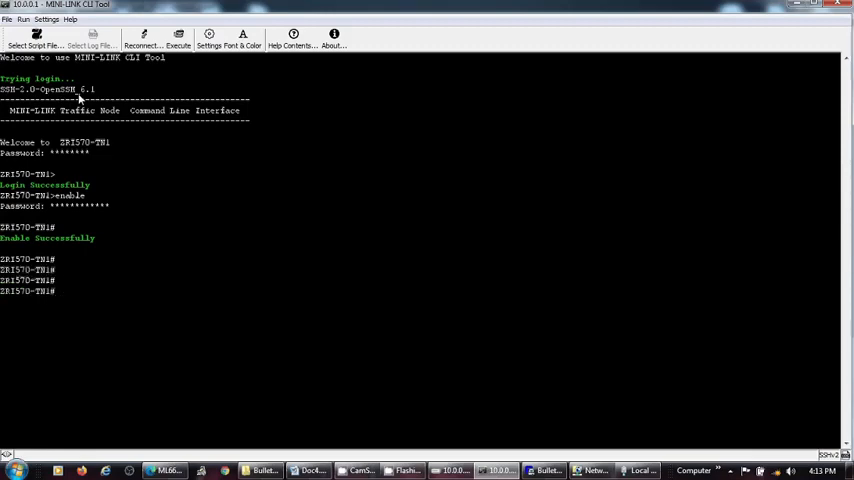
# List the node's alarms and erase its startup configuration.
pyautogui.write('show al')
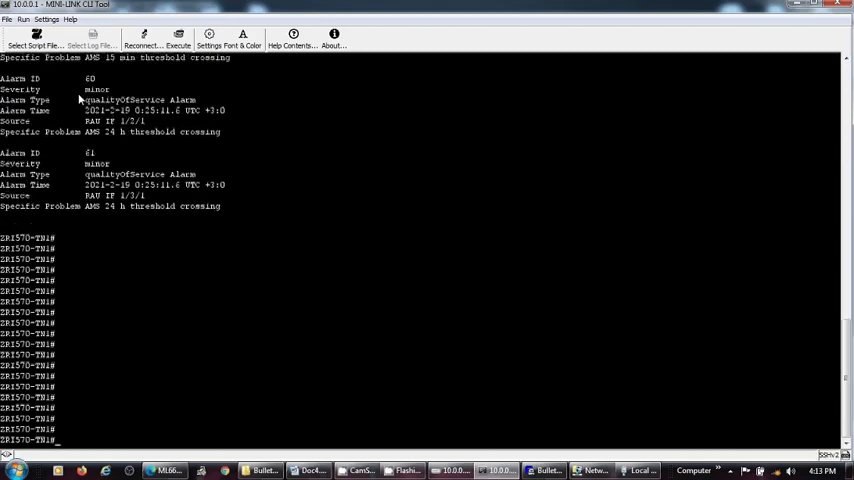
pyautogui.scroll(-3)
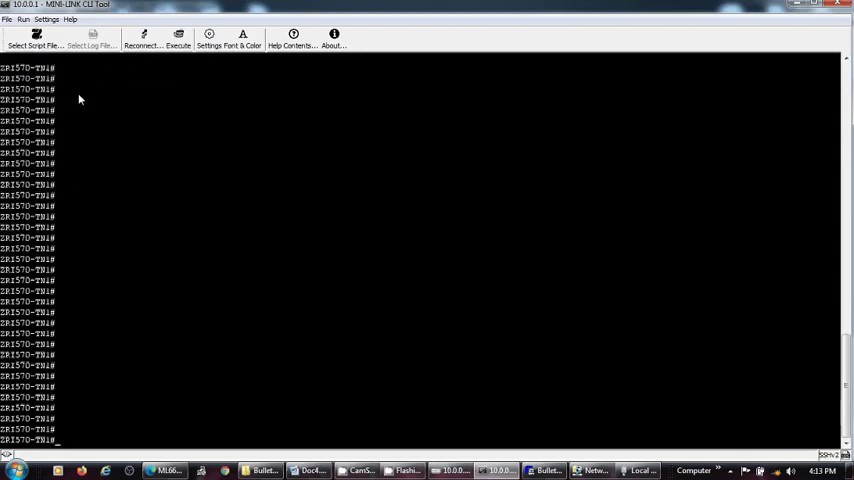
pyautogui.write('erase')
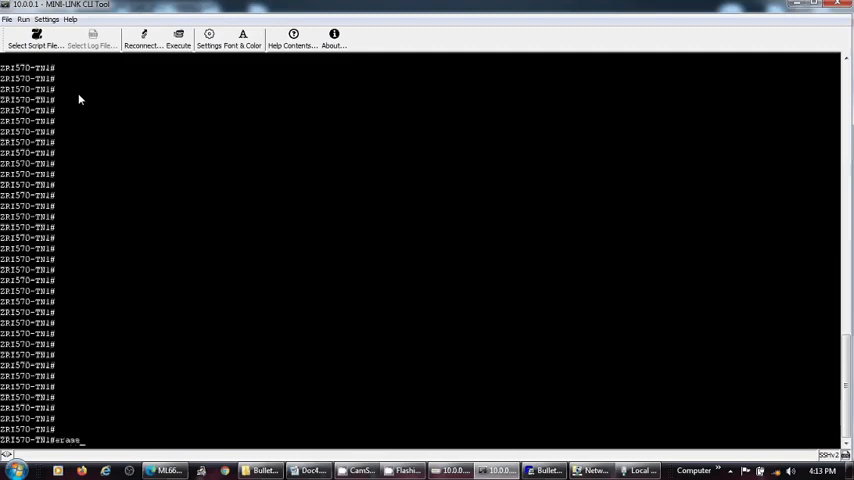
pyautogui.write('startup-config')
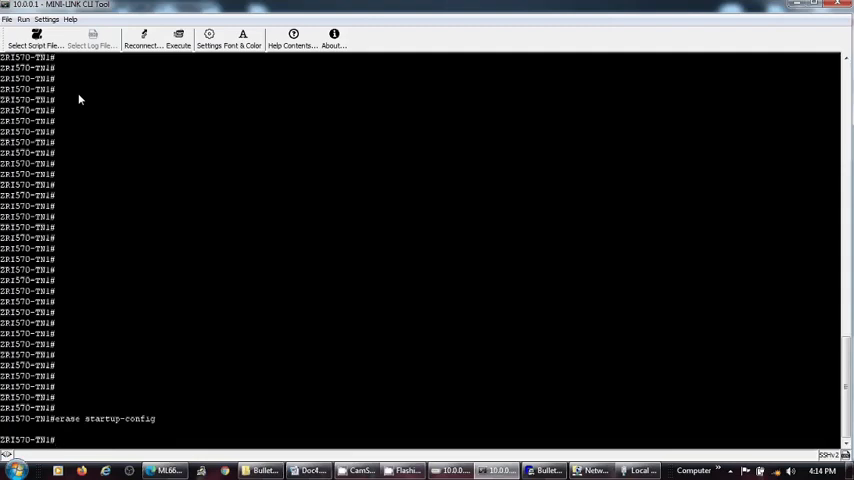
# Cold-restart the node and switch back to the Craft Network Element overview.
pyautogui.write('node')
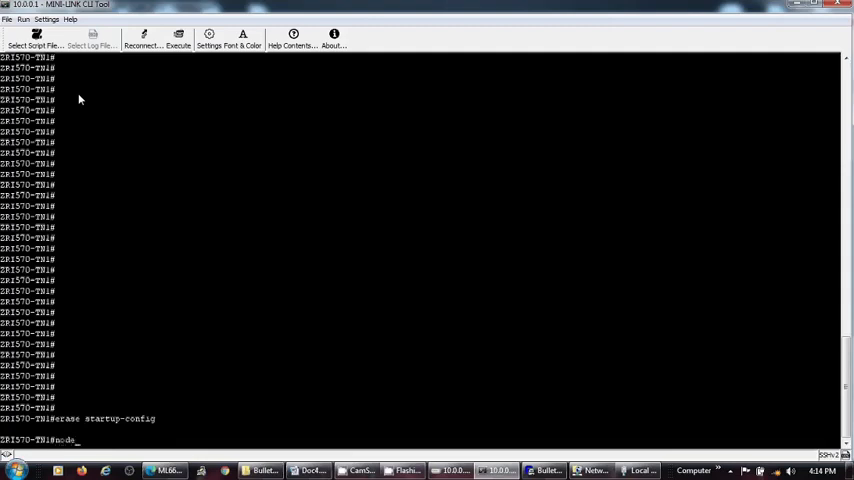
pyautogui.write('co')
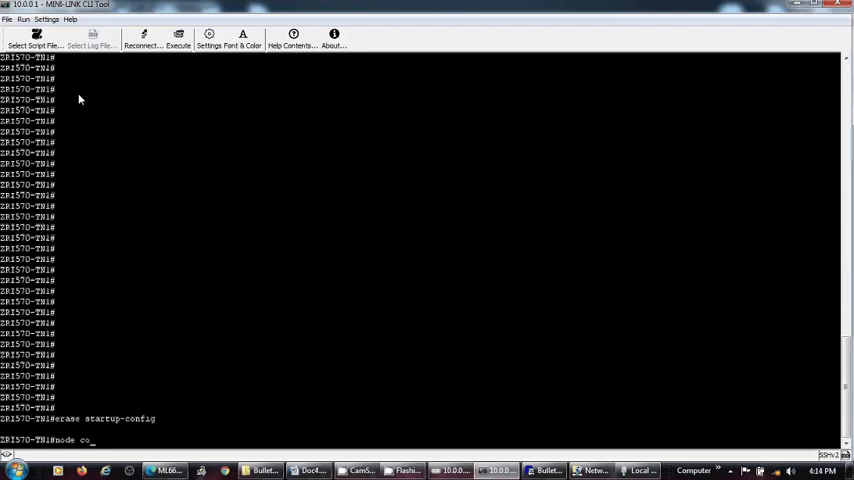
pyautogui.write('restart')
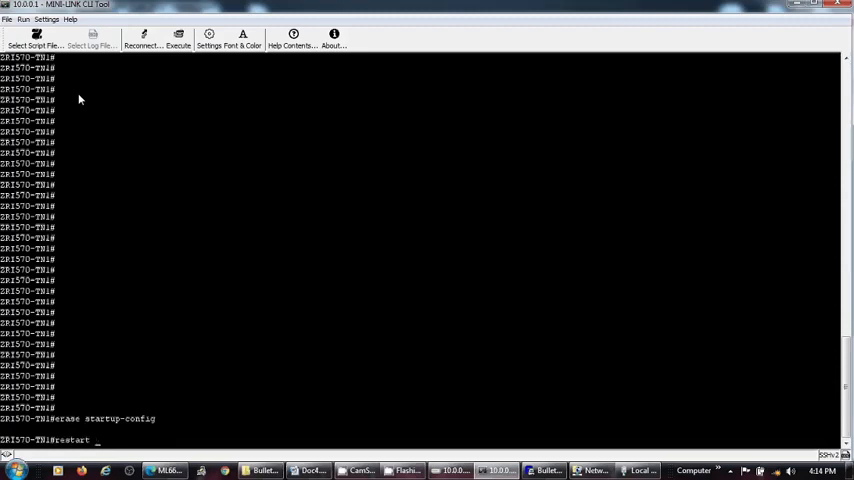
pyautogui.write('node_c')
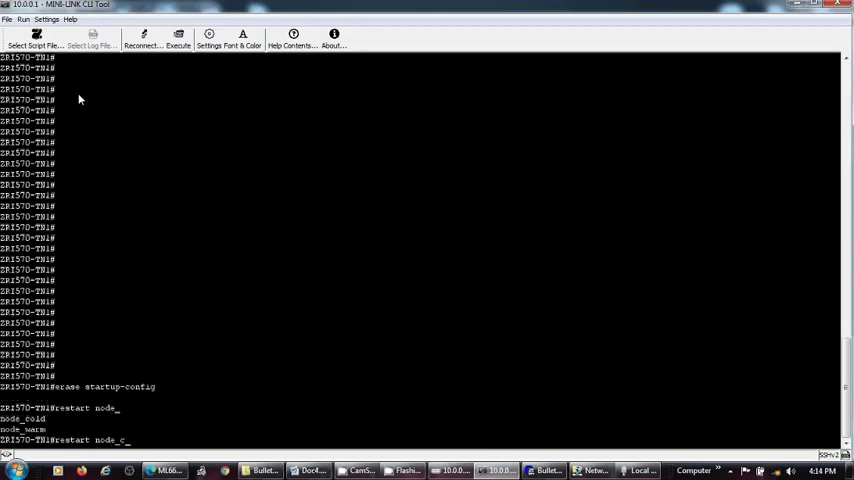
pyautogui.press('Return')
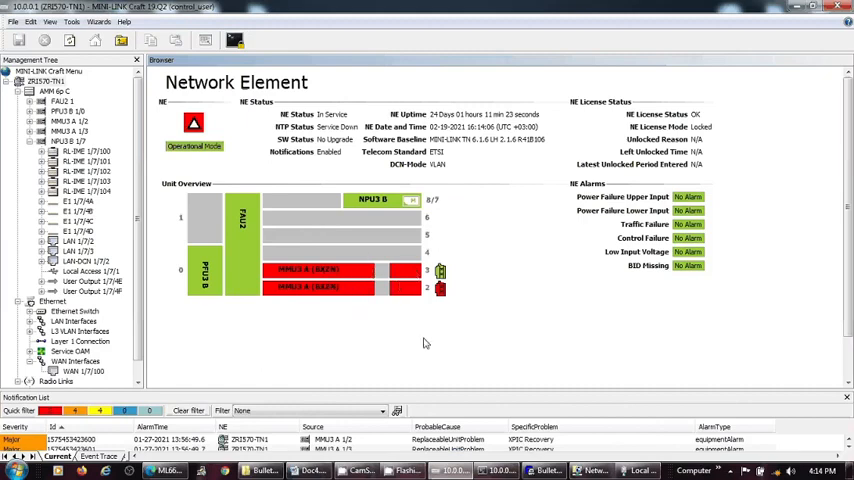
pyautogui.moveTo(438, 354)
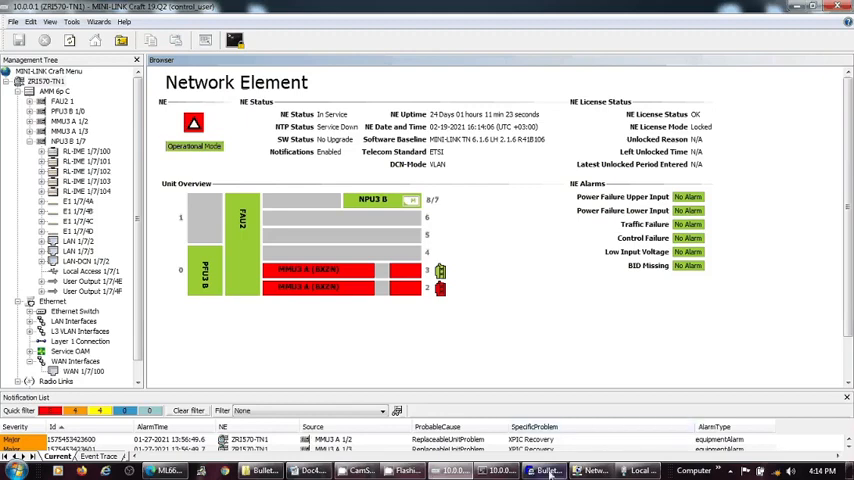
# Check the status of the wired adapter to the node during its reboot.
pyautogui.click(594, 470)
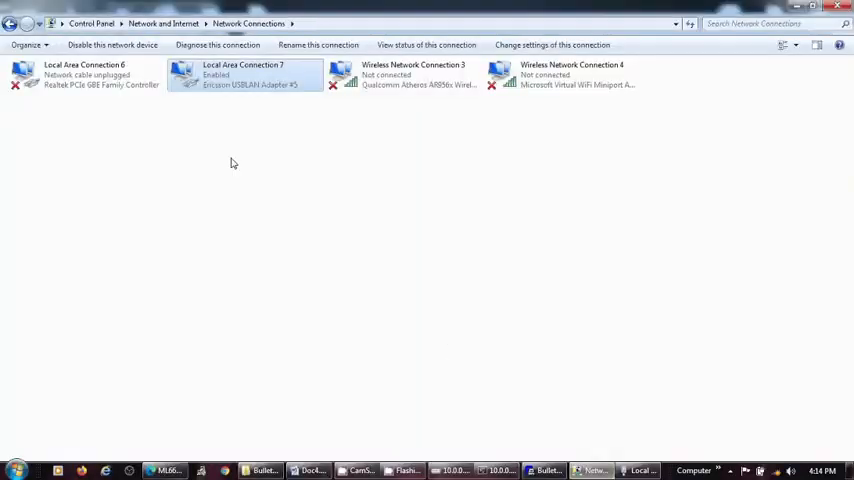
pyautogui.doubleClick(242, 76)
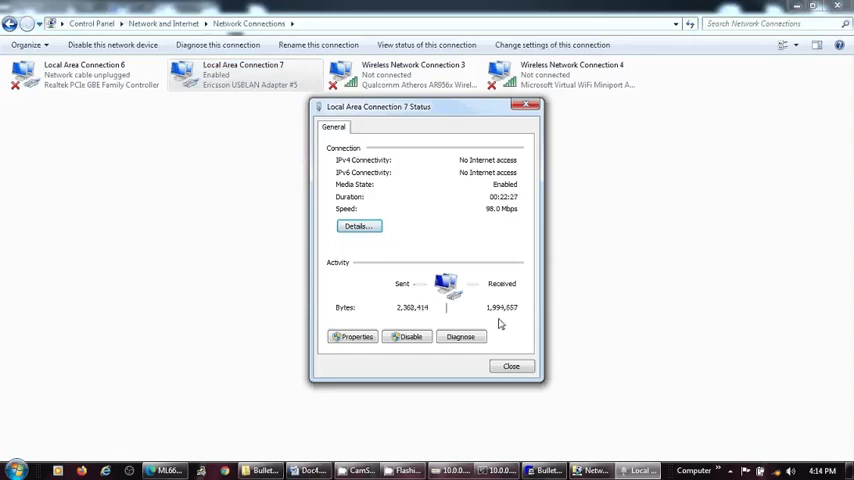
pyautogui.click(512, 364)
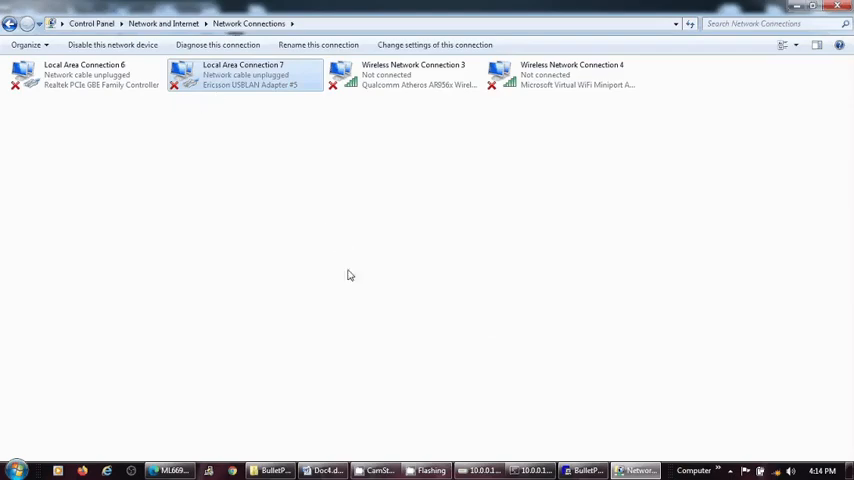
# Return to MINI-LINK Craft, which reports the network element not responding.
pyautogui.click(376, 470)
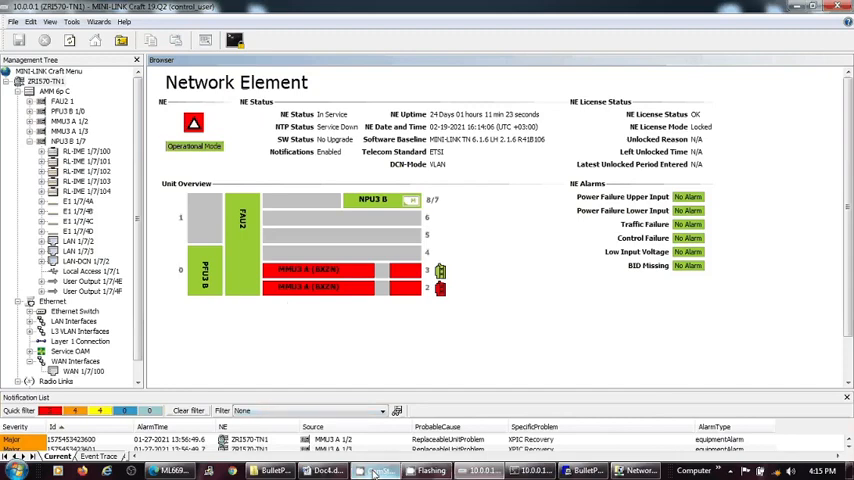
pyautogui.click(378, 470)
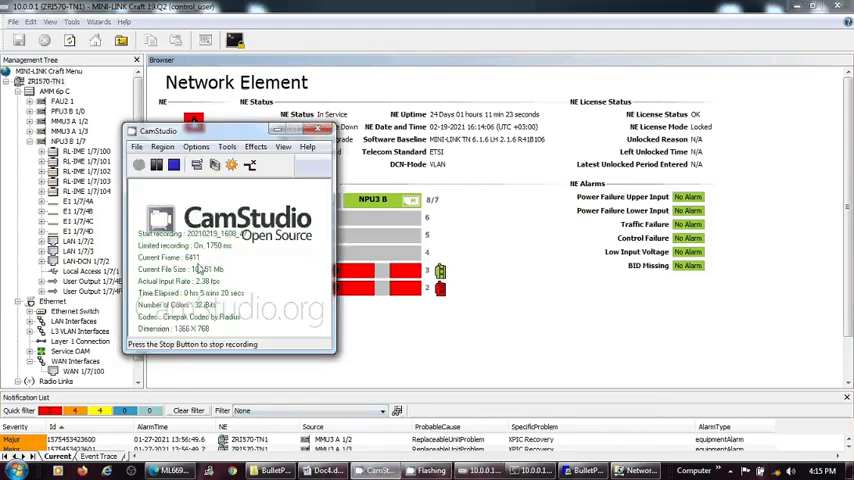
pyautogui.click(156, 164)
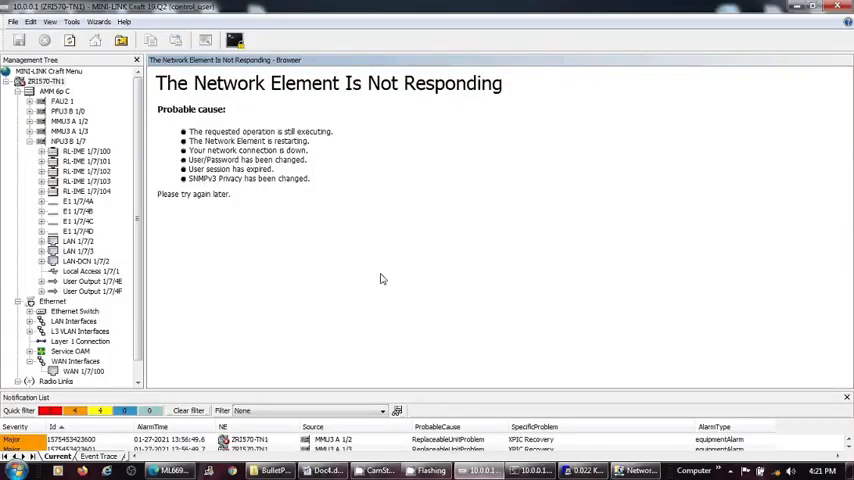
pyautogui.moveTo(544, 348)
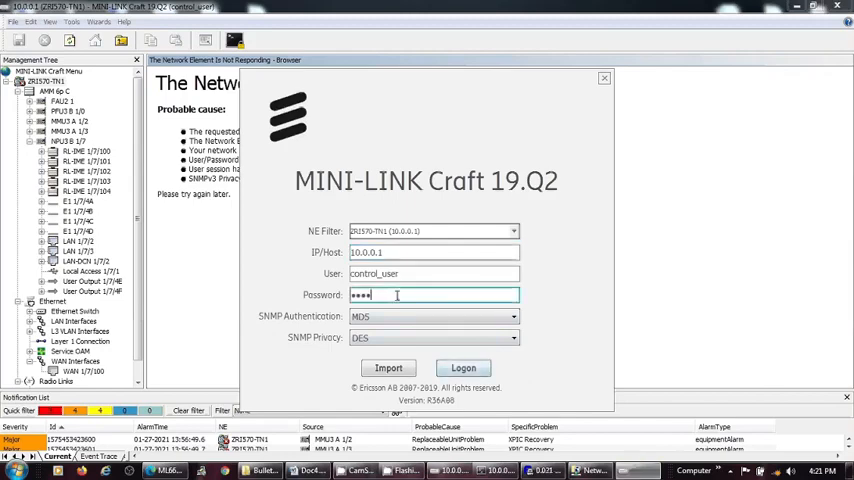
# Attempt to log on to the restarted node and dismiss the login failure.
pyautogui.click(464, 368)
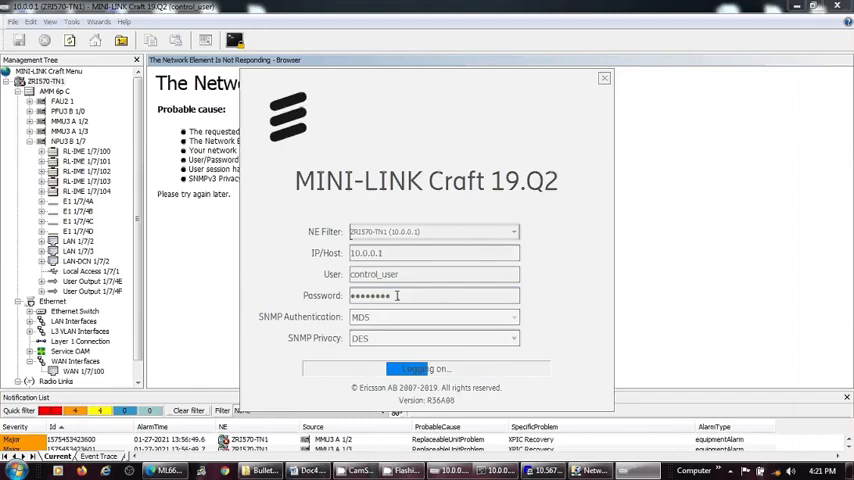
pyautogui.click(424, 368)
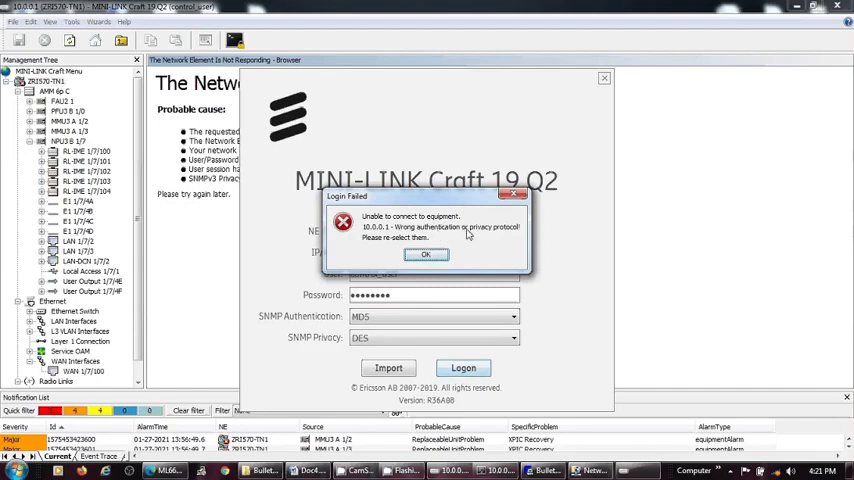
pyautogui.click(424, 252)
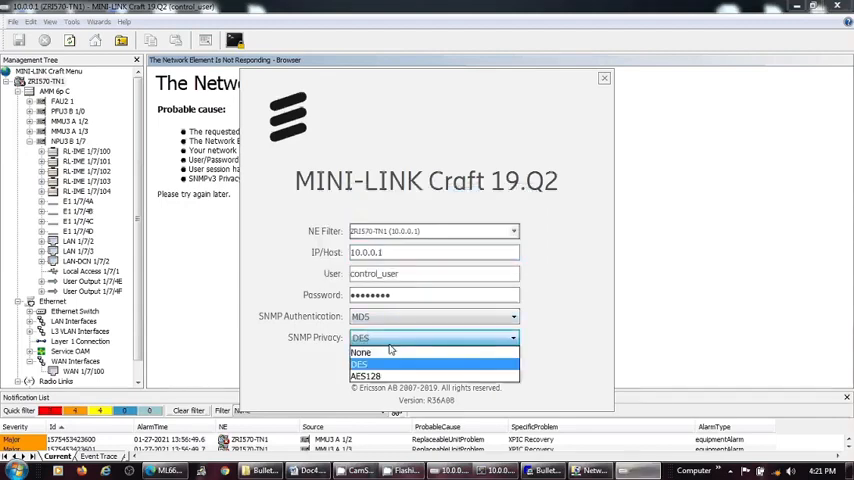
# Retry the logon with SNMP Privacy set to None.
pyautogui.click(360, 352)
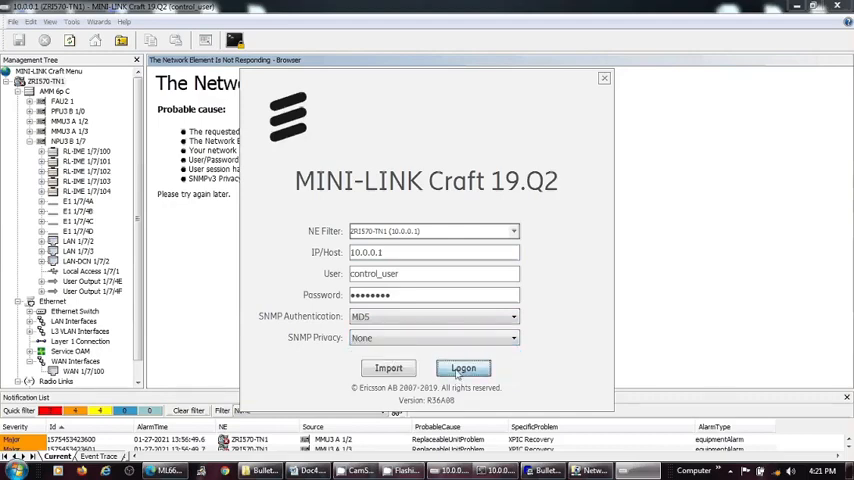
pyautogui.click(462, 368)
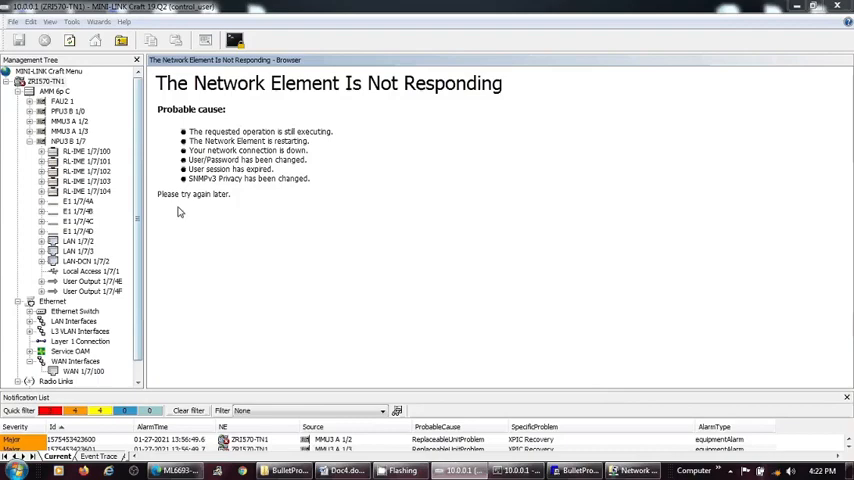
pyautogui.moveTo(270, 236)
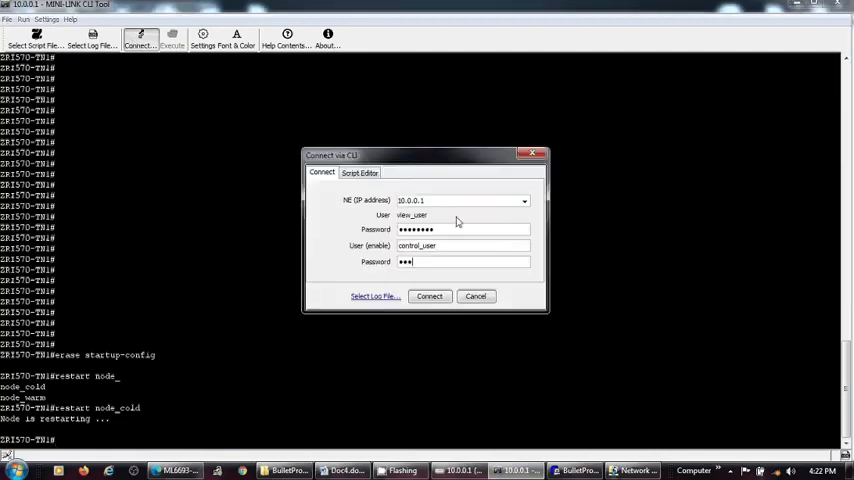
# Connect to the node's CLI and run show version, confirming OPERATIONAL status.
pyautogui.click(428, 296)
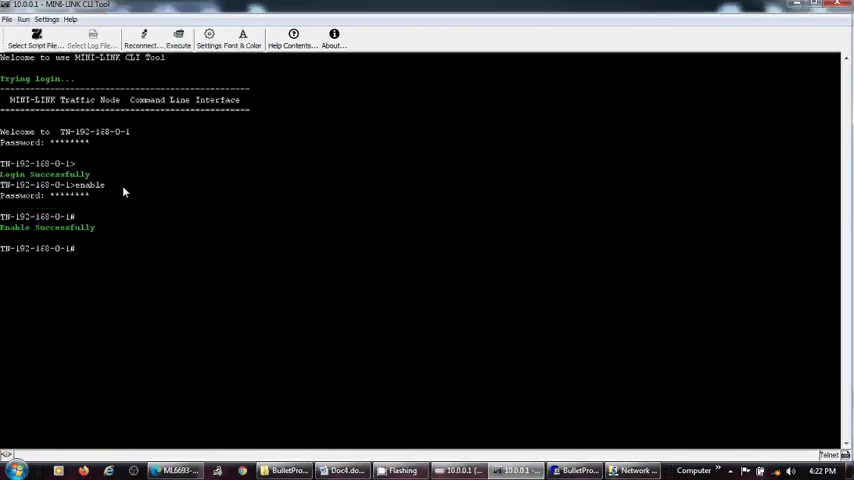
pyautogui.moveTo(632, 420)
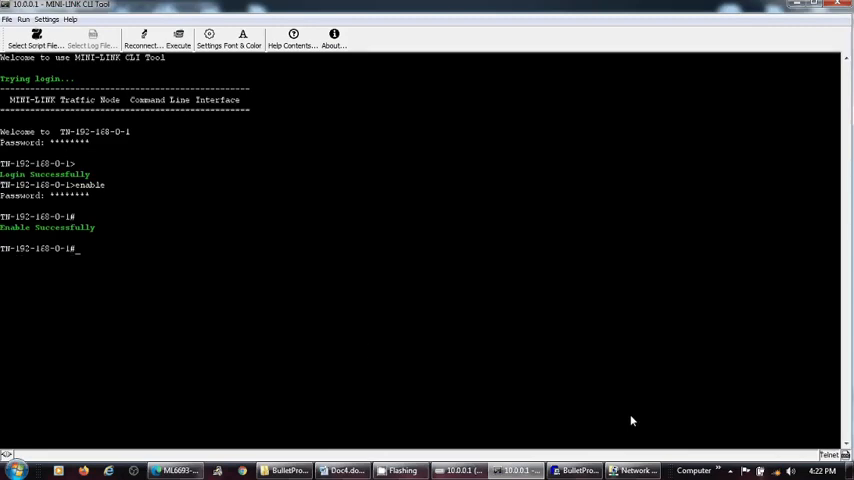
pyautogui.moveTo(792, 460)
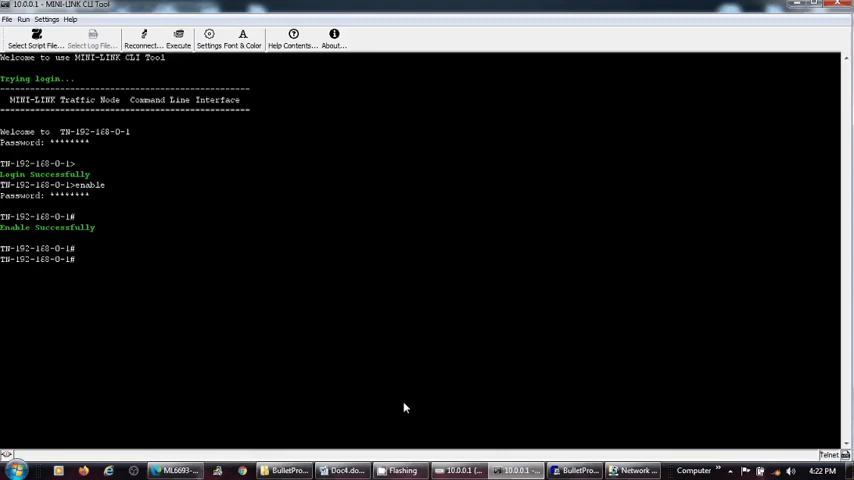
pyautogui.write('show')
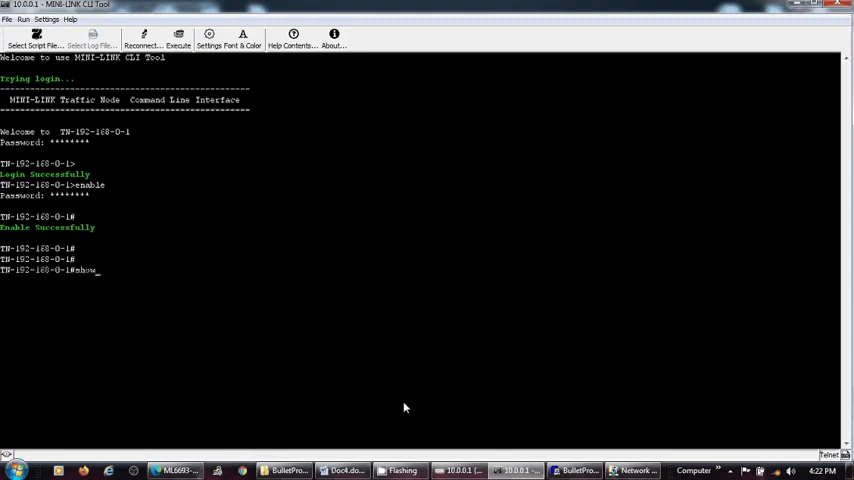
pyautogui.write('version')
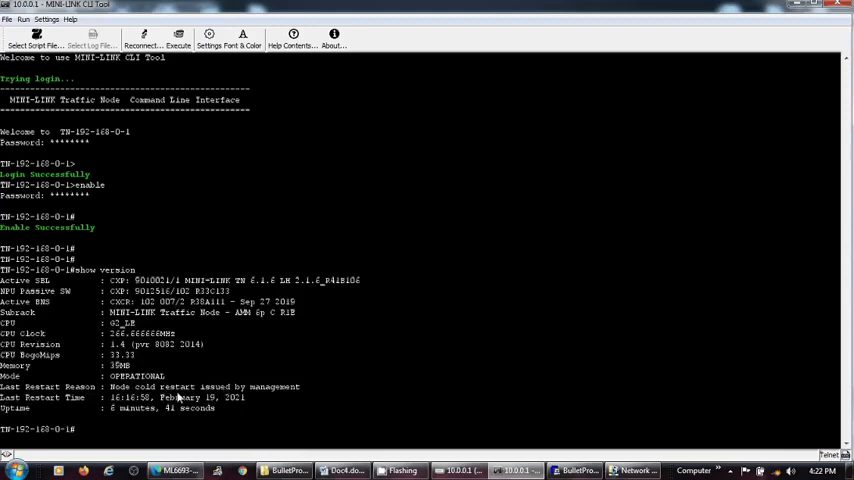
pyautogui.doubleClick(136, 376)
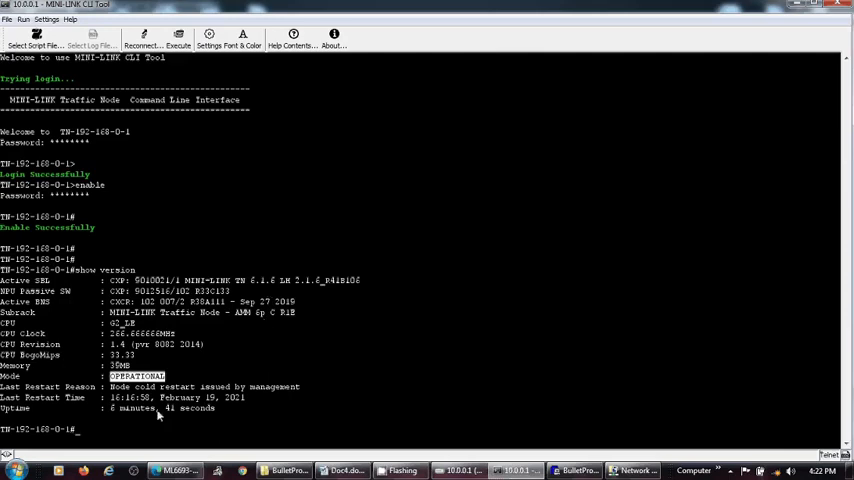
pyautogui.doubleClick(136, 408)
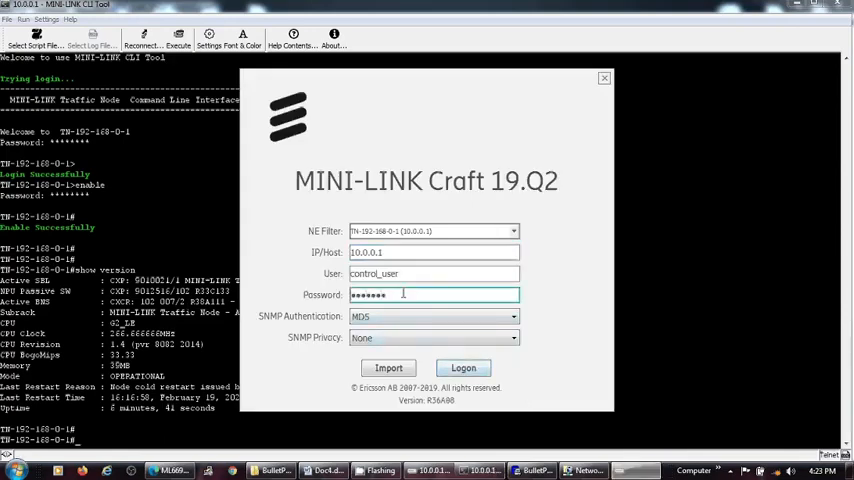
# Check the wired adapter, log on, and open Basic NE settings for TN-192-168-0-1.
pyautogui.click(464, 368)
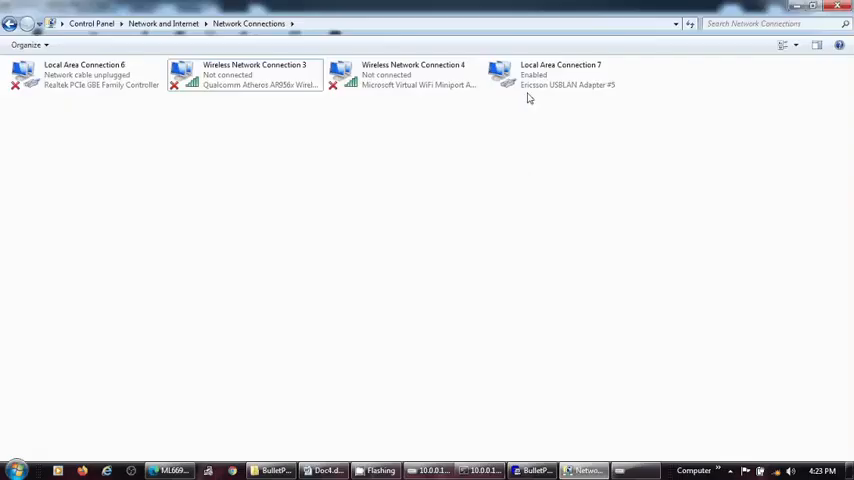
pyautogui.doubleClick(560, 76)
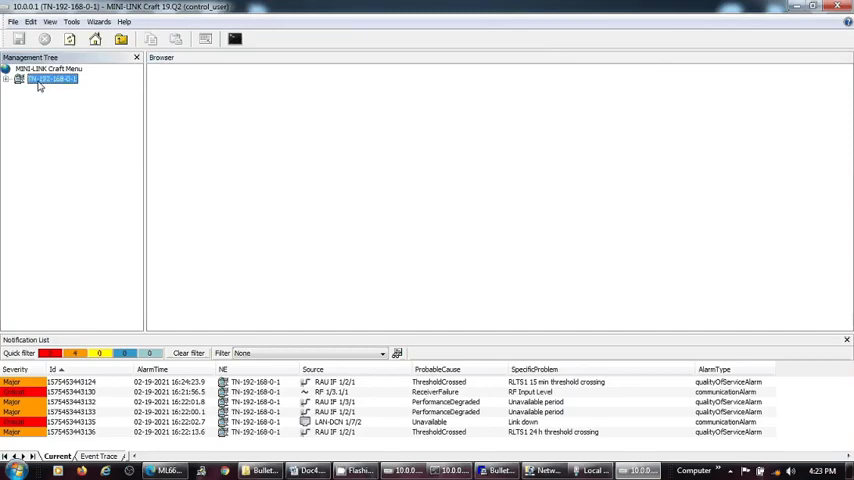
pyautogui.rightClick(52, 78)
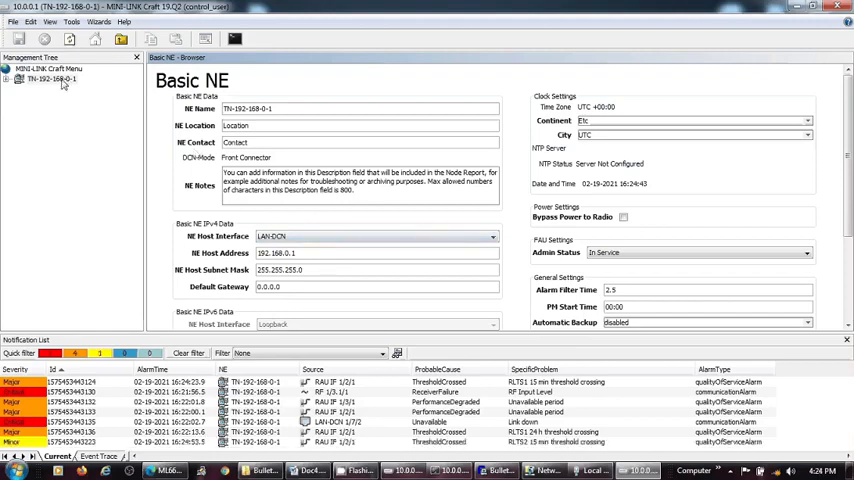
# Reach the node's Restore/Backup Configuration page with Restore chosen as the operation.
pyautogui.rightClick(50, 80)
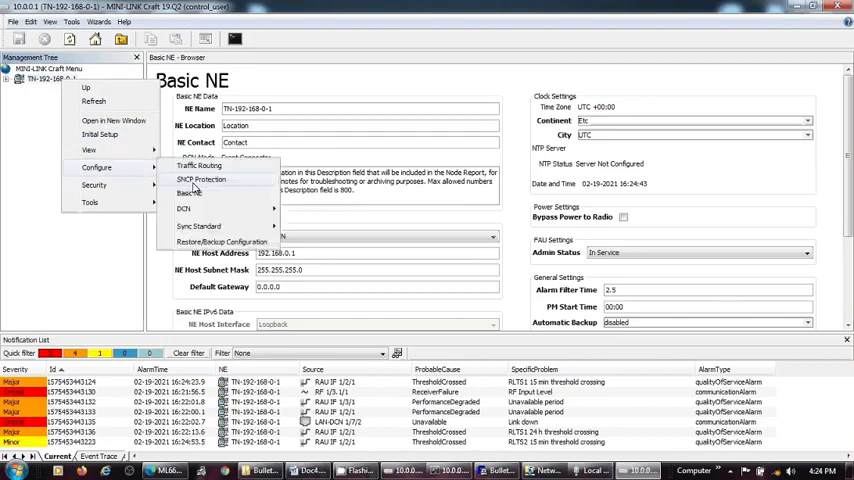
pyautogui.click(188, 192)
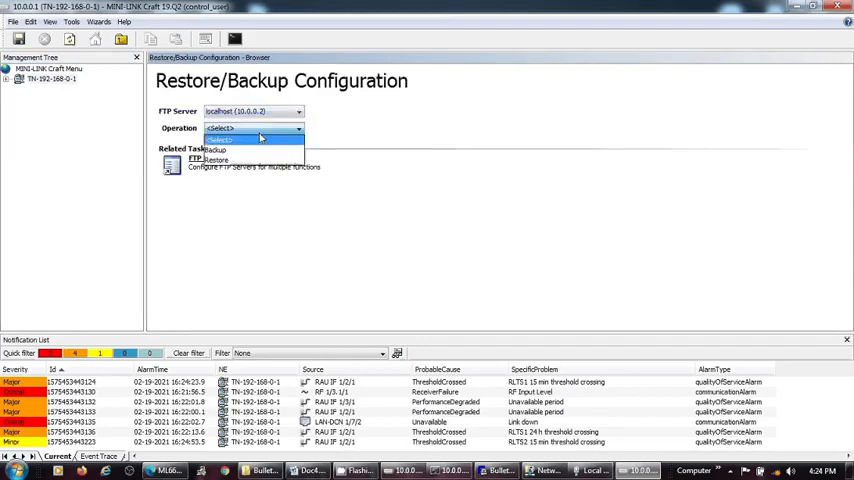
pyautogui.click(216, 160)
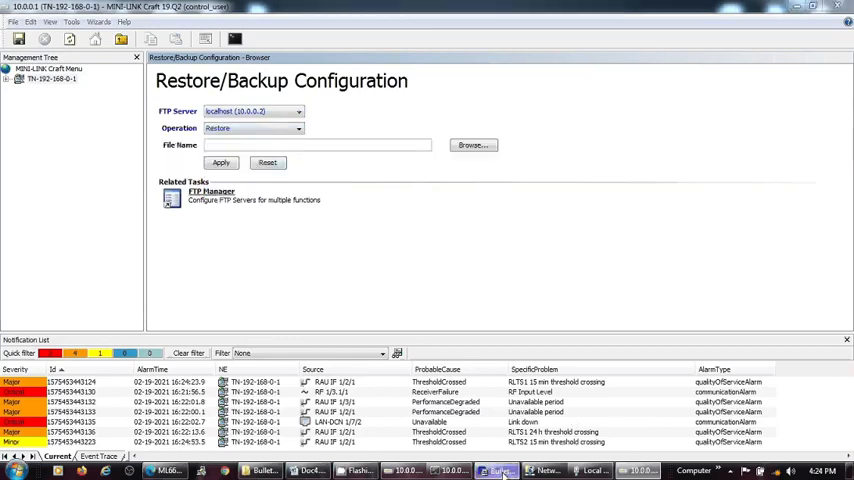
pyautogui.click(496, 470)
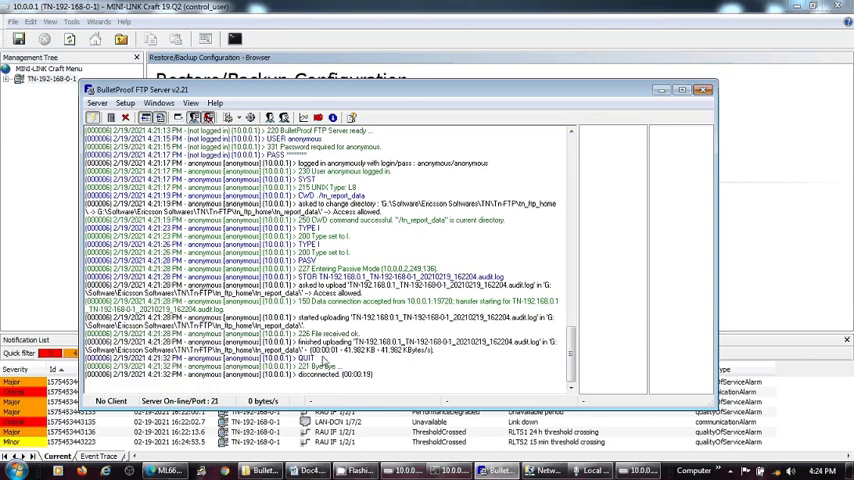
pyautogui.moveTo(324, 362)
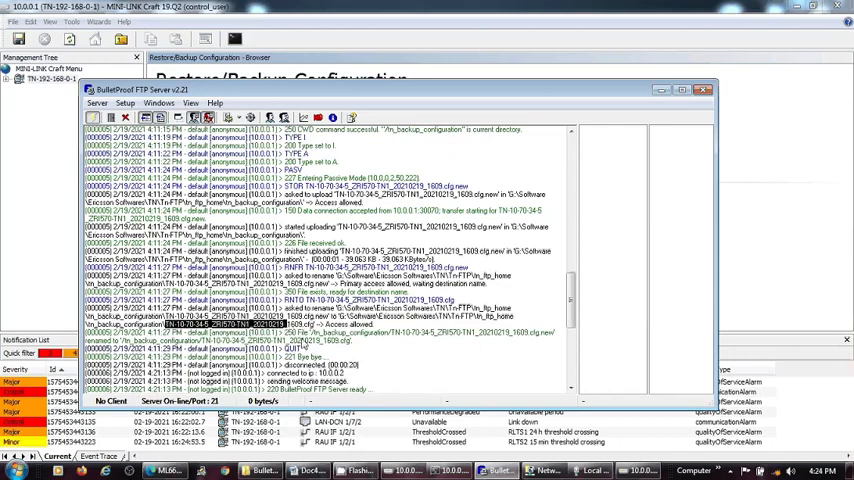
pyautogui.moveTo(400, 354)
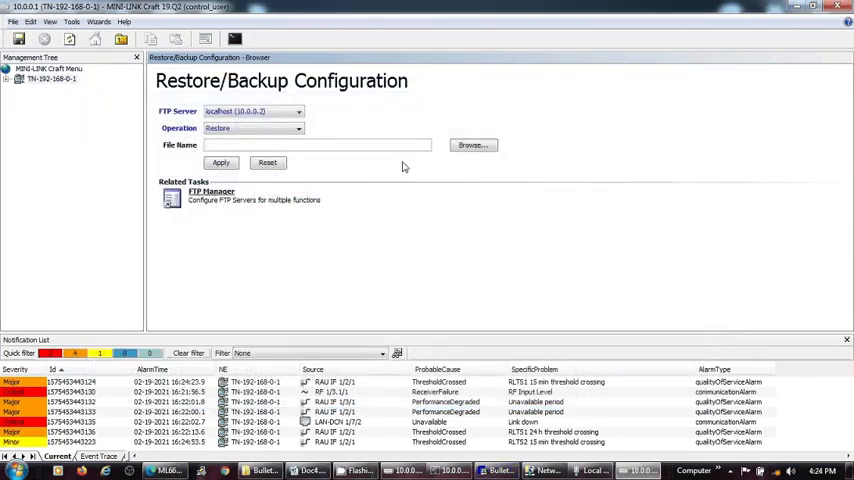
# Select the TN-10-70-34-5 backup .cfg from the FTP server as the file to restore.
pyautogui.click(470, 144)
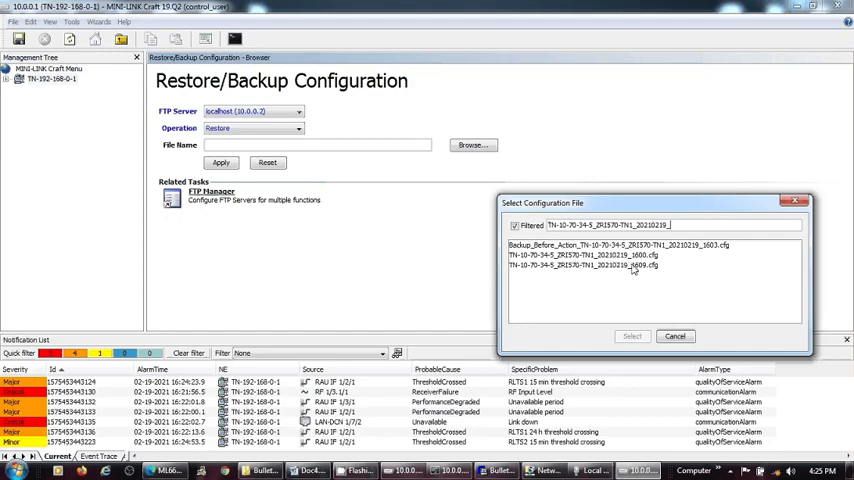
pyautogui.moveTo(636, 268)
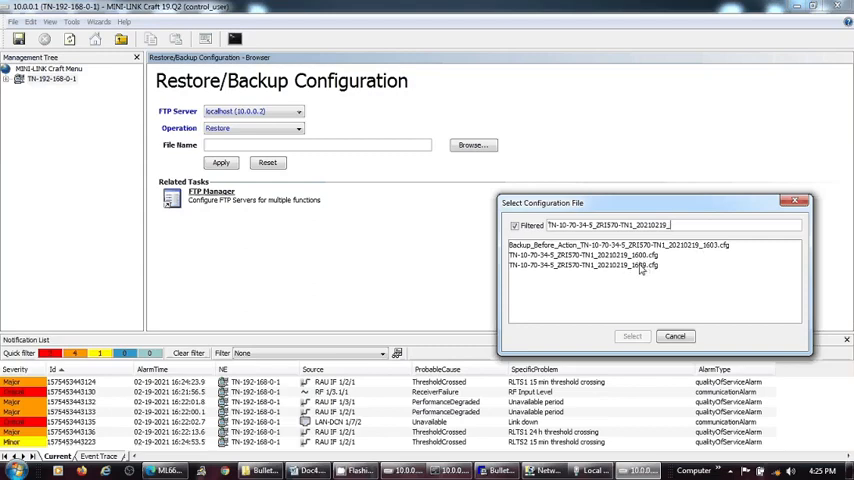
pyautogui.click(584, 264)
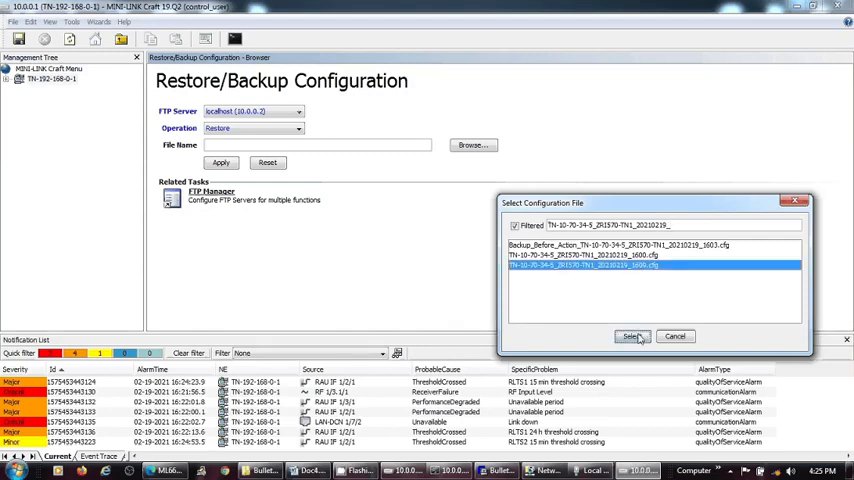
pyautogui.click(632, 336)
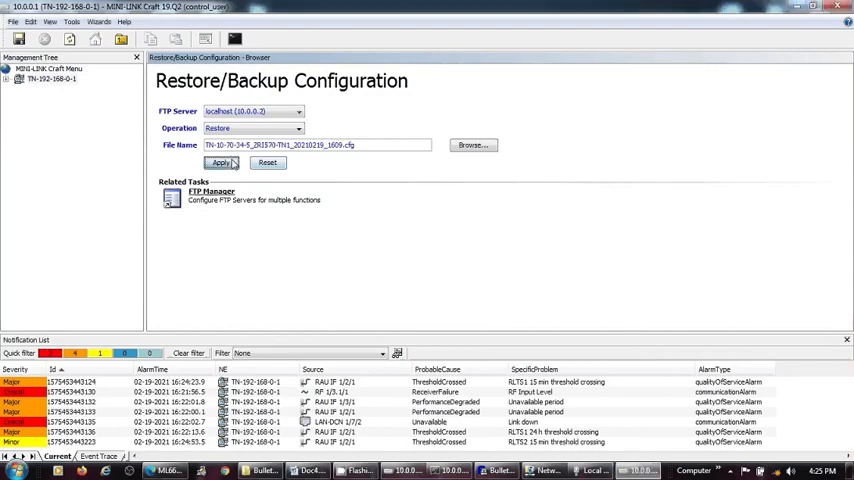
# Apply the restore and review the loaded backup summary: creation date, NE name, IP address, hardware.
pyautogui.click(220, 164)
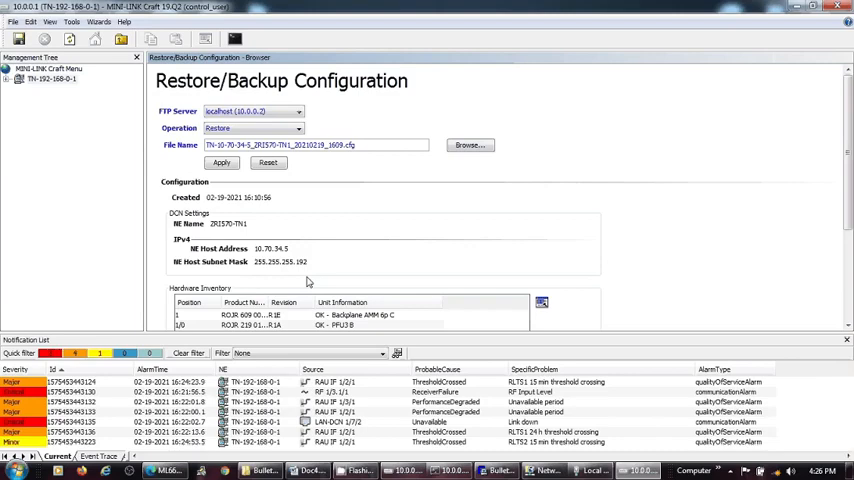
pyautogui.moveTo(748, 210)
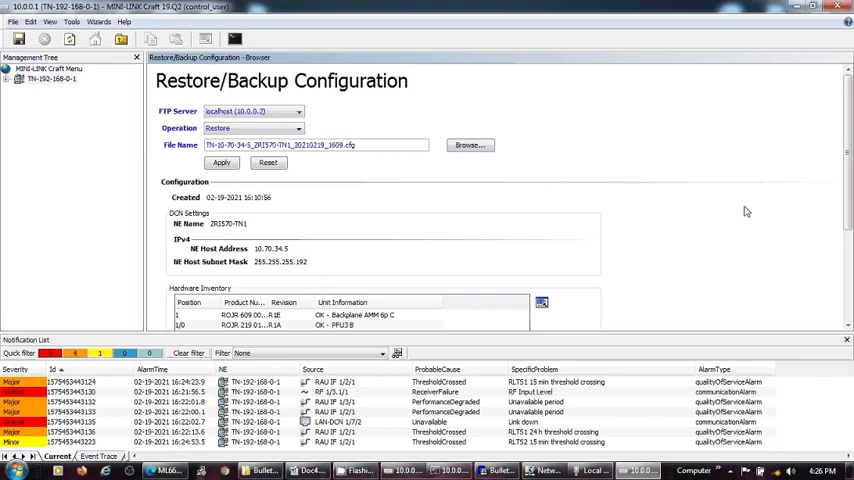
pyautogui.scroll(-3)
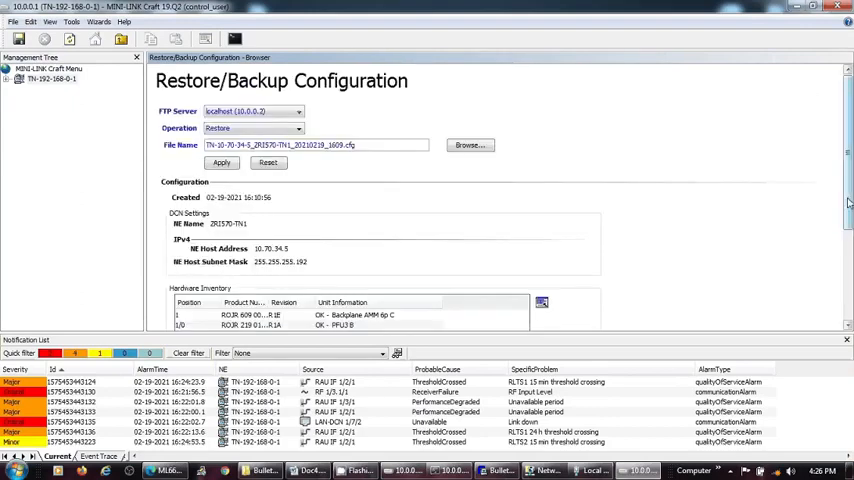
pyautogui.click(220, 162)
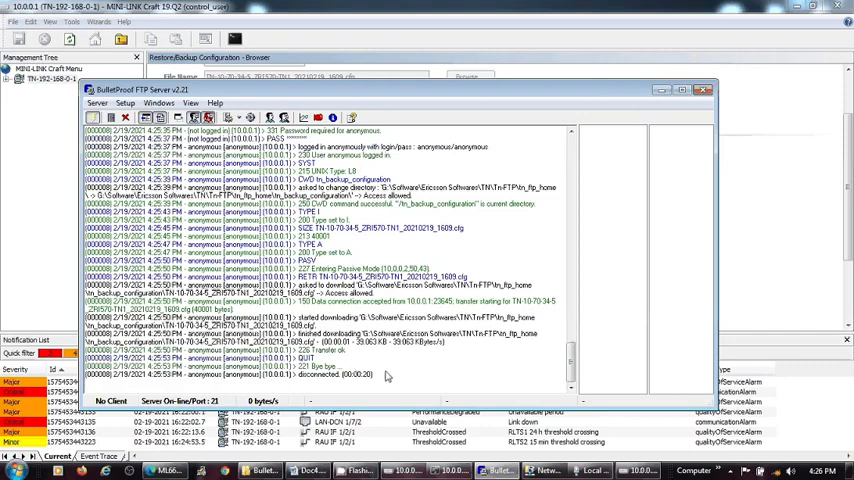
pyautogui.moveTo(408, 392)
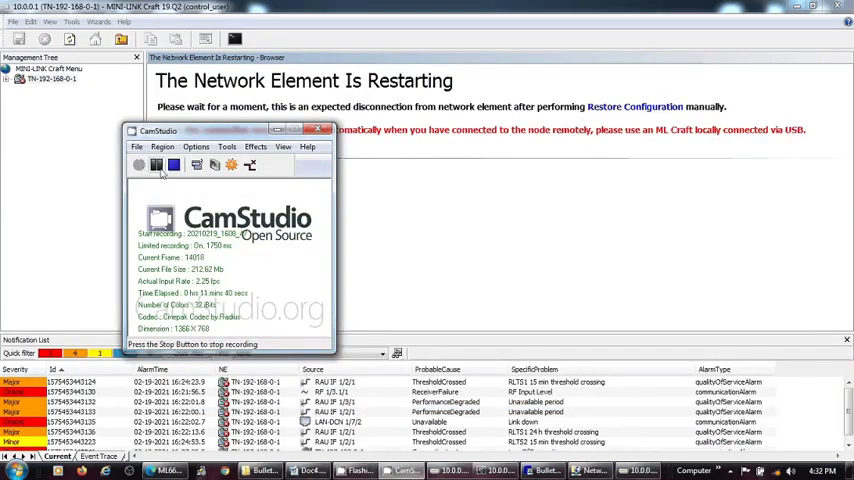
# Leave the FTP transfer log while the network element restarts after the restore.
pyautogui.click(318, 130)
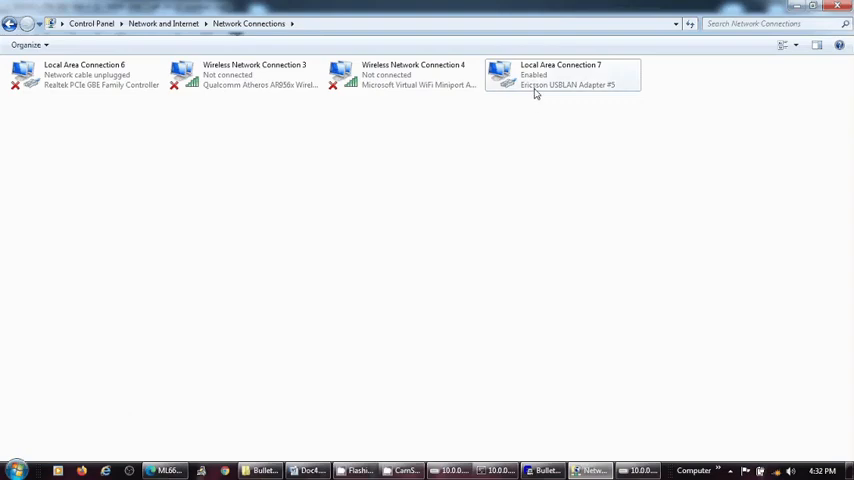
# Log on to the restarted node over the Ericsson USB LAN connection with the password; first attempt fails.
pyautogui.doubleClick(560, 76)
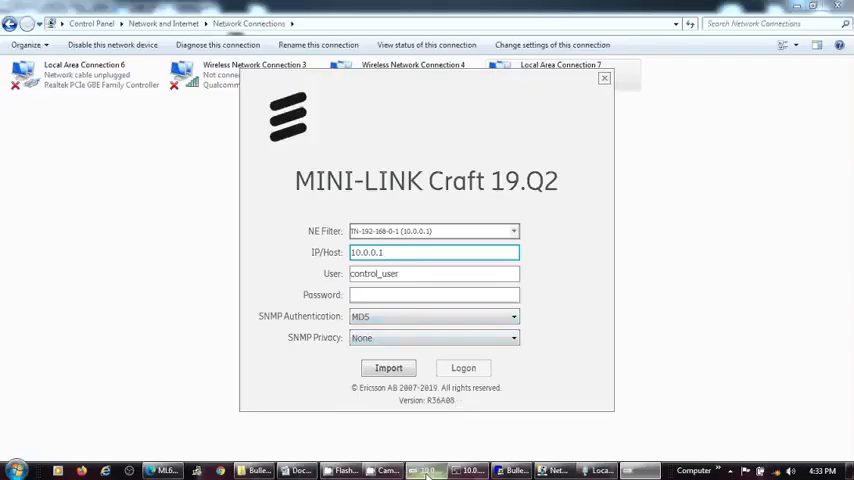
pyautogui.click(464, 368)
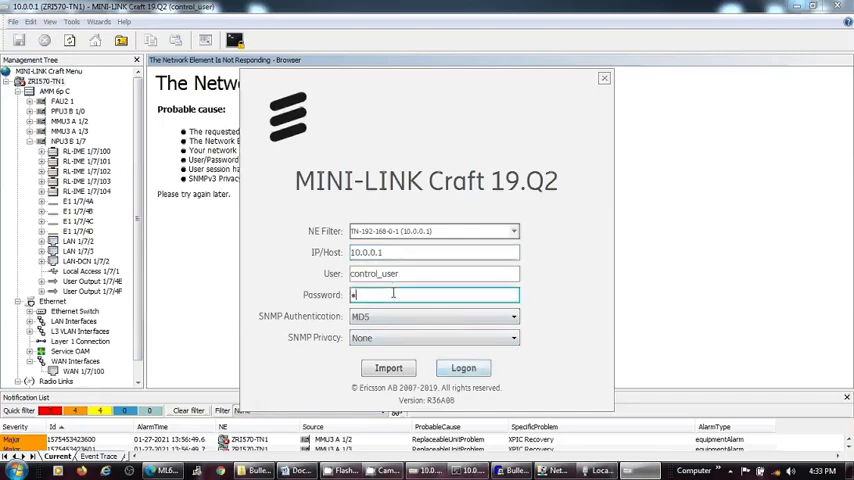
pyautogui.write('•••••')
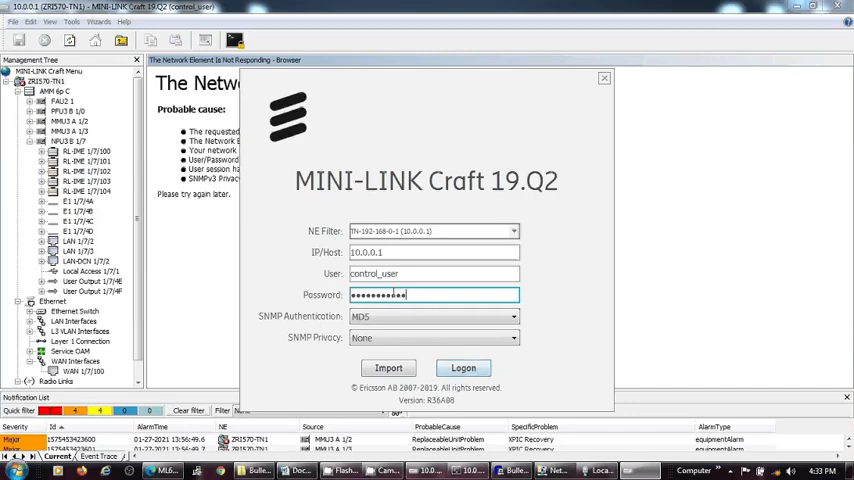
pyautogui.click(464, 368)
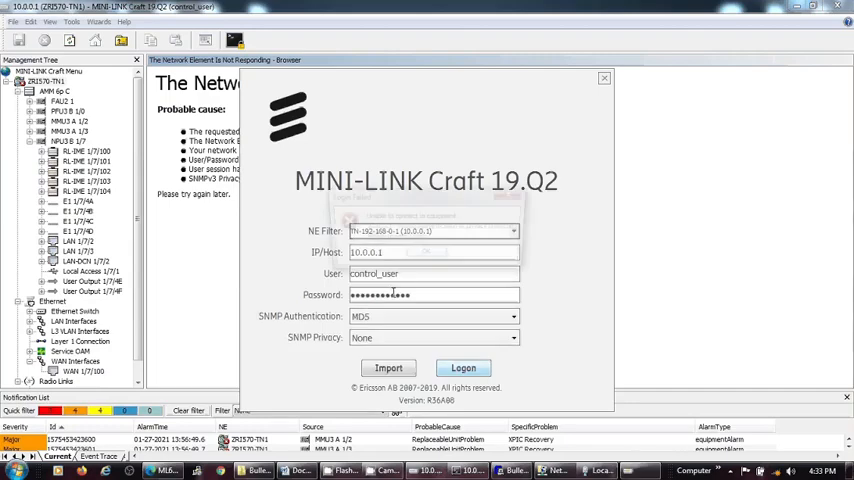
pyautogui.click(464, 368)
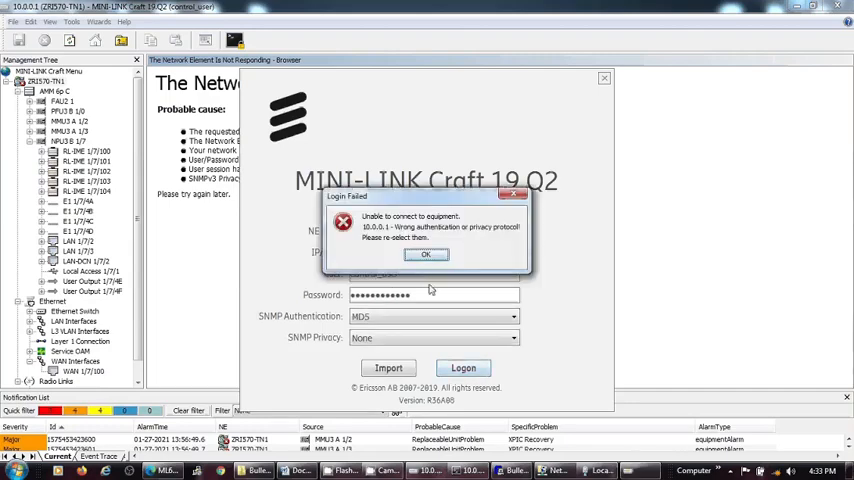
pyautogui.moveTo(400, 332)
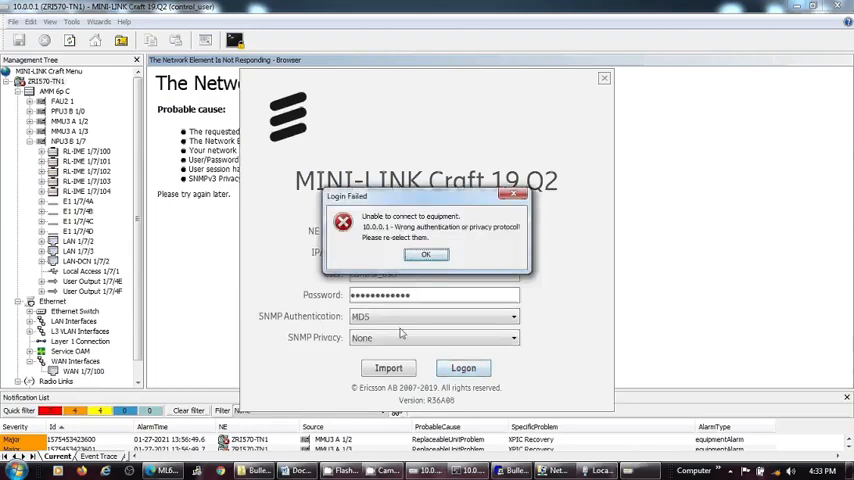
# Dismiss the Login Failed message, adjust SNMP Privacy and log on again.
pyautogui.click(424, 254)
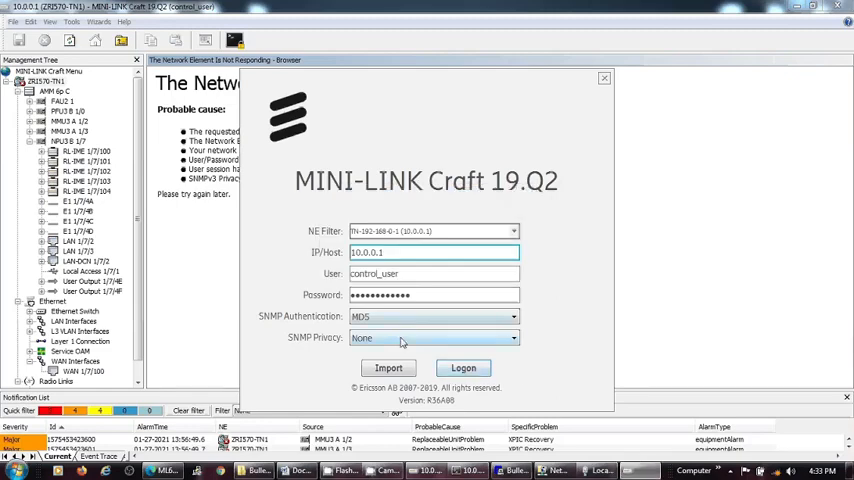
pyautogui.click(464, 368)
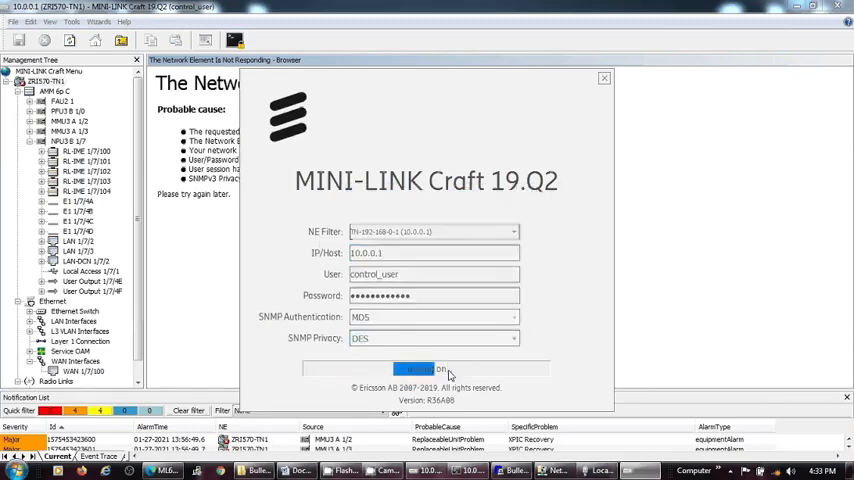
pyautogui.click(424, 368)
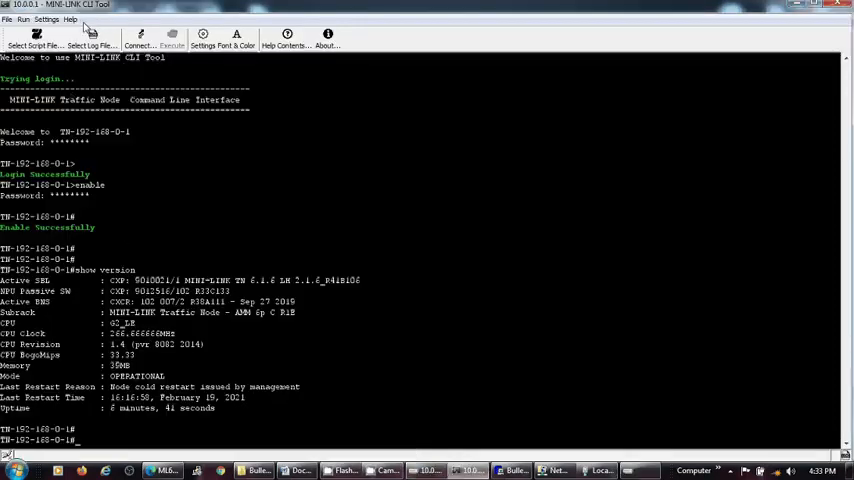
# Reconnect the CLI Tool to the restored node and begin a show command at its prompt.
pyautogui.click(138, 36)
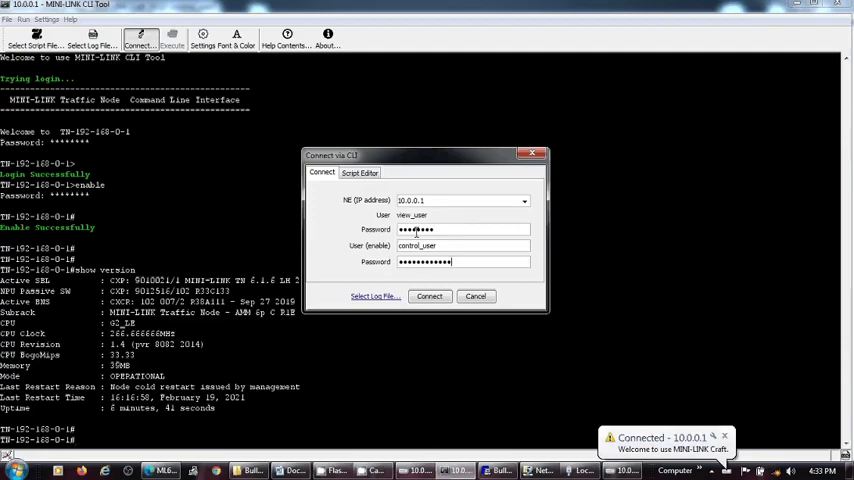
pyautogui.click(428, 296)
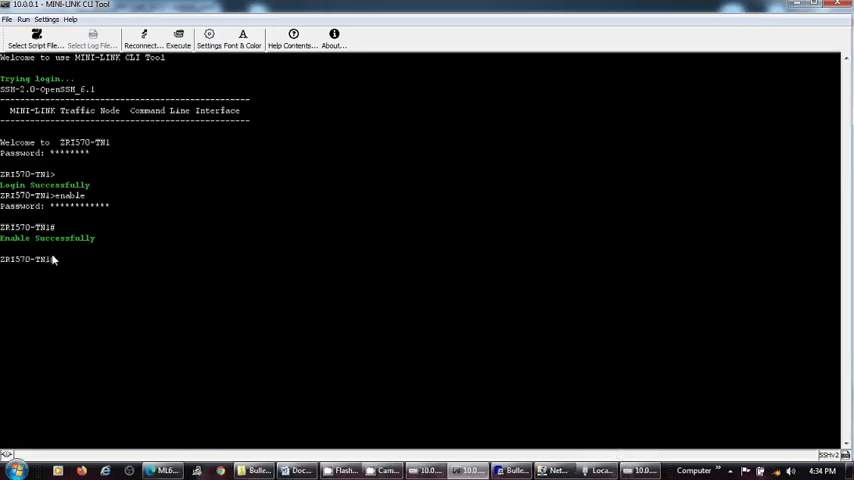
pyautogui.write('sho')
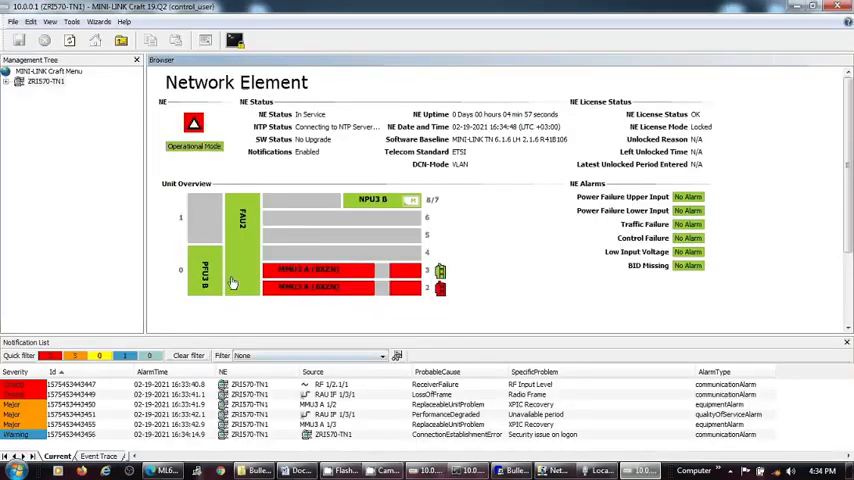
# Review the Ethernet switch's VLAN table to confirm the VLANs returned with the restore.
pyautogui.click(16, 80)
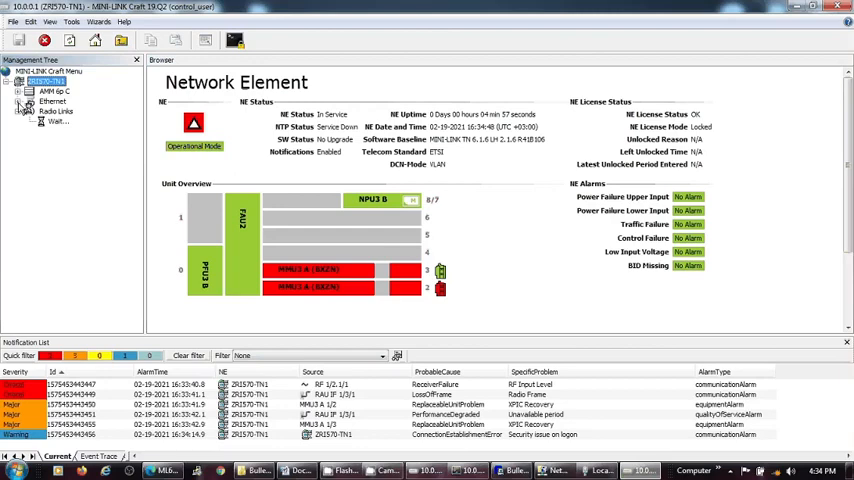
pyautogui.click(30, 120)
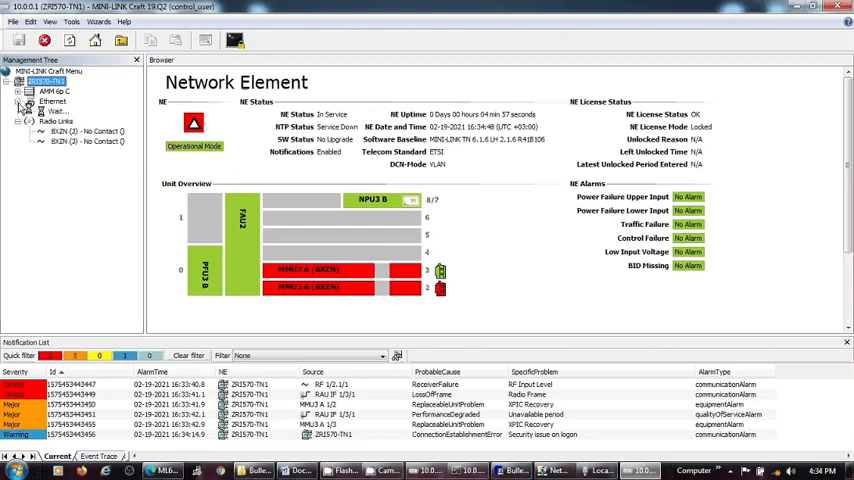
pyautogui.click(30, 100)
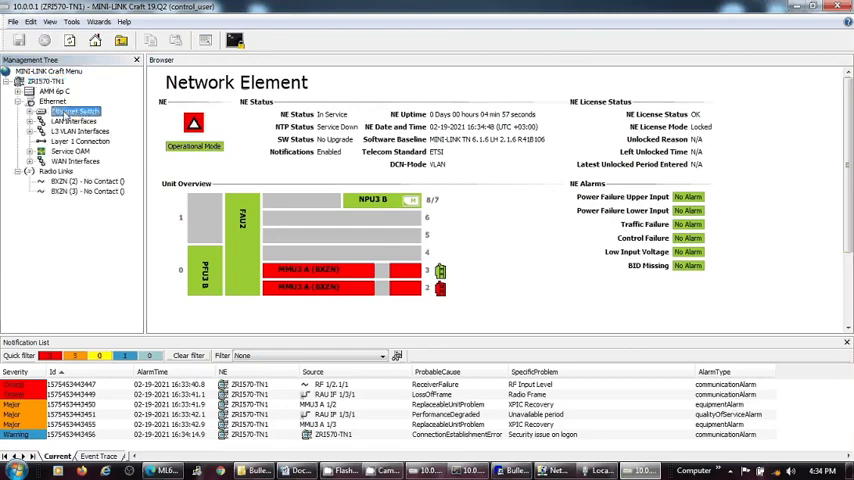
pyautogui.rightClick(70, 112)
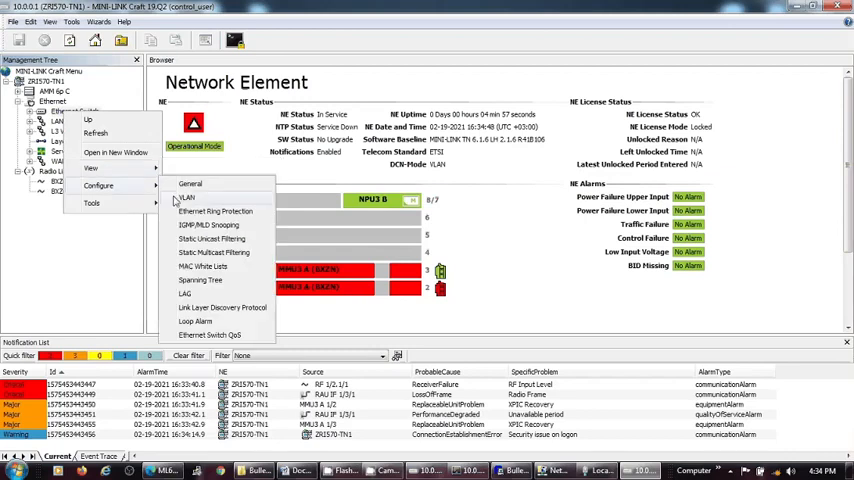
pyautogui.click(184, 196)
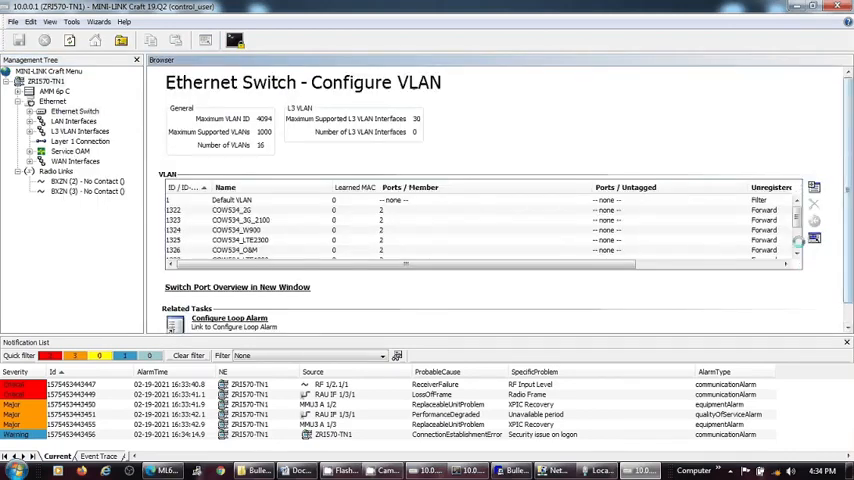
pyautogui.scroll(-3)
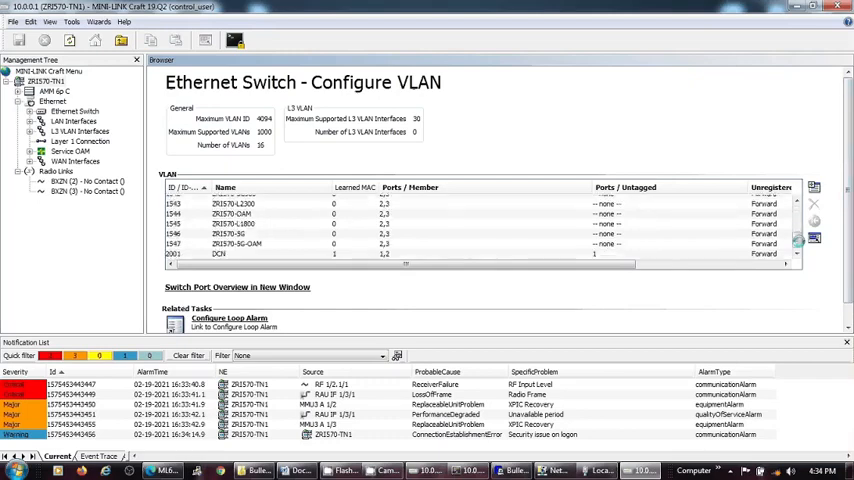
# Return to the Network Element status overview.
pyautogui.click(44, 80)
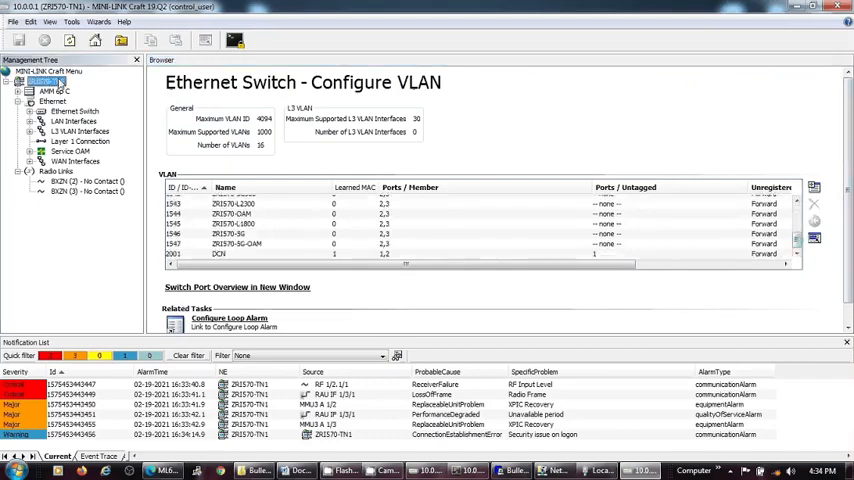
pyautogui.click(36, 80)
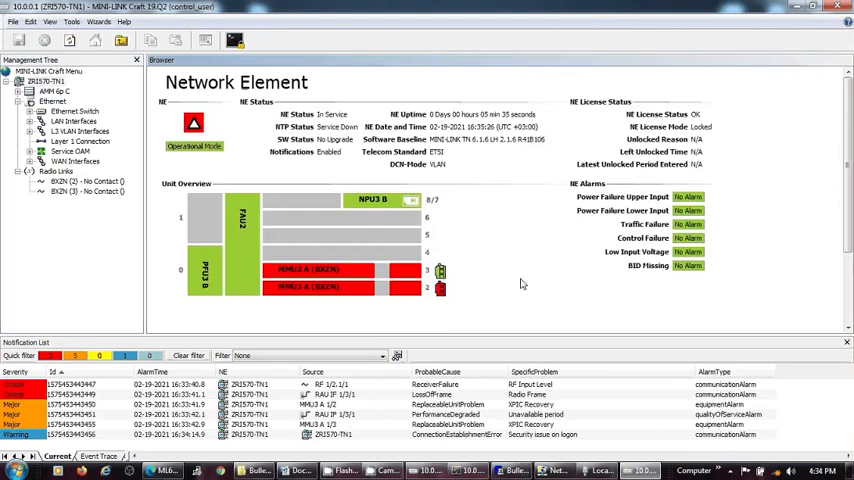
pyautogui.moveTo(532, 360)
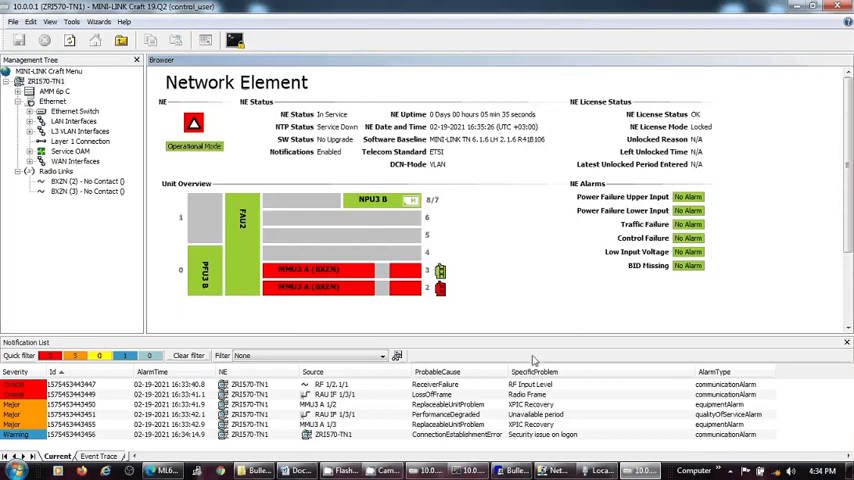